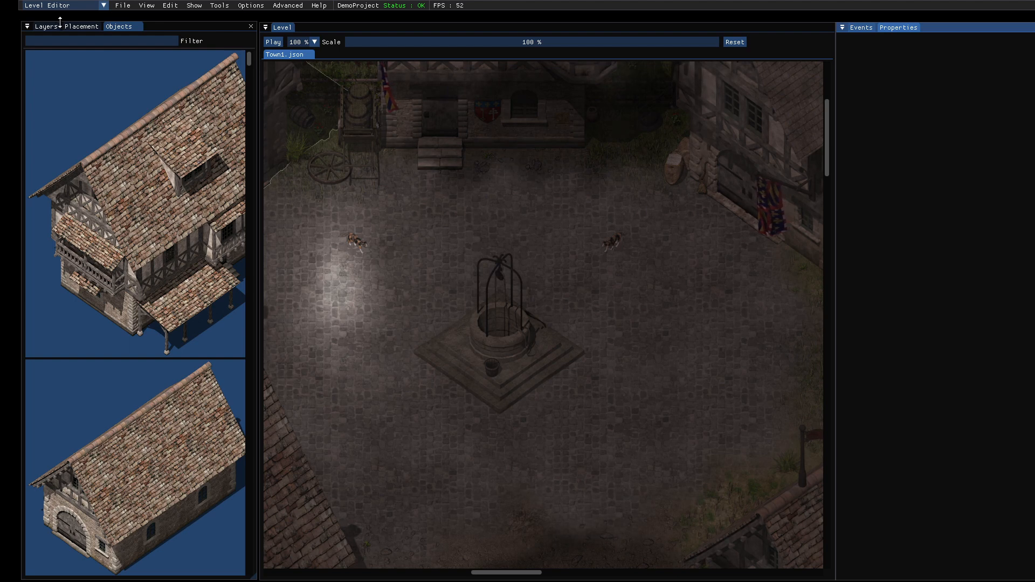
- Switch to the Placement tab to start placing content in the level
left_click(81, 27)
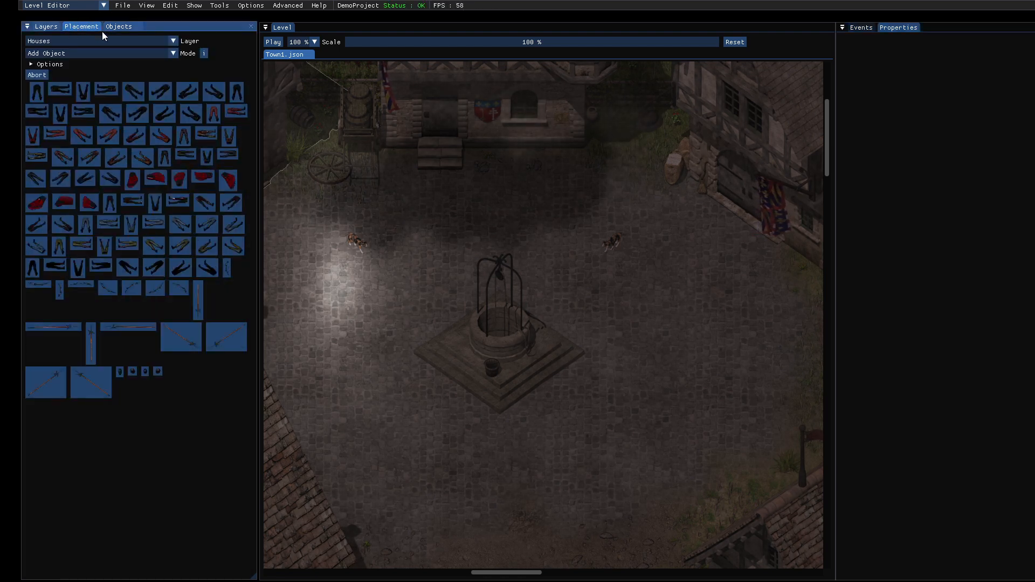
mouse_move(56, 41)
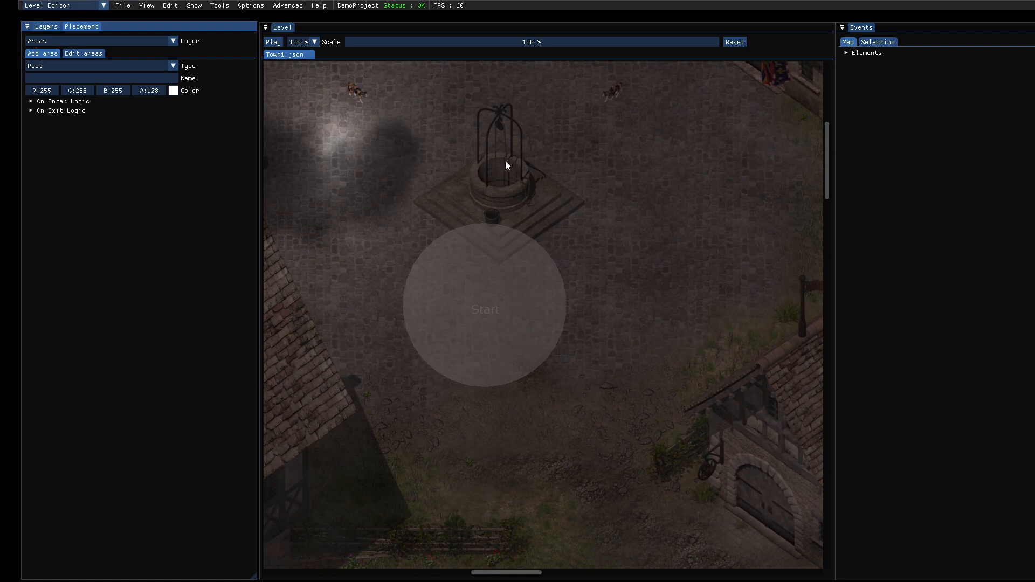
- Save the level under the new file name Town_Spawn.json
left_click(122, 5)
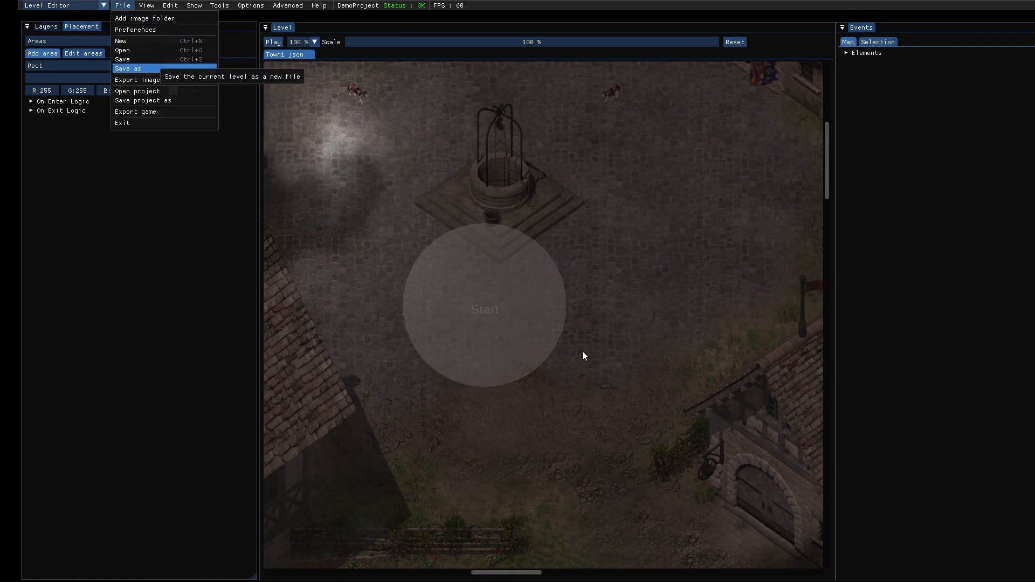
left_click(128, 68)
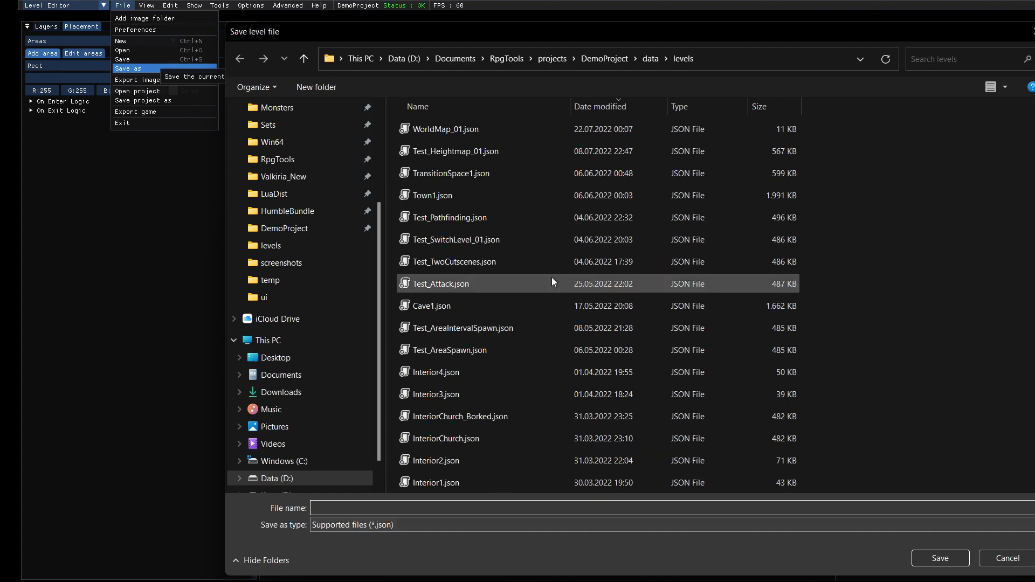
left_click(433, 195)
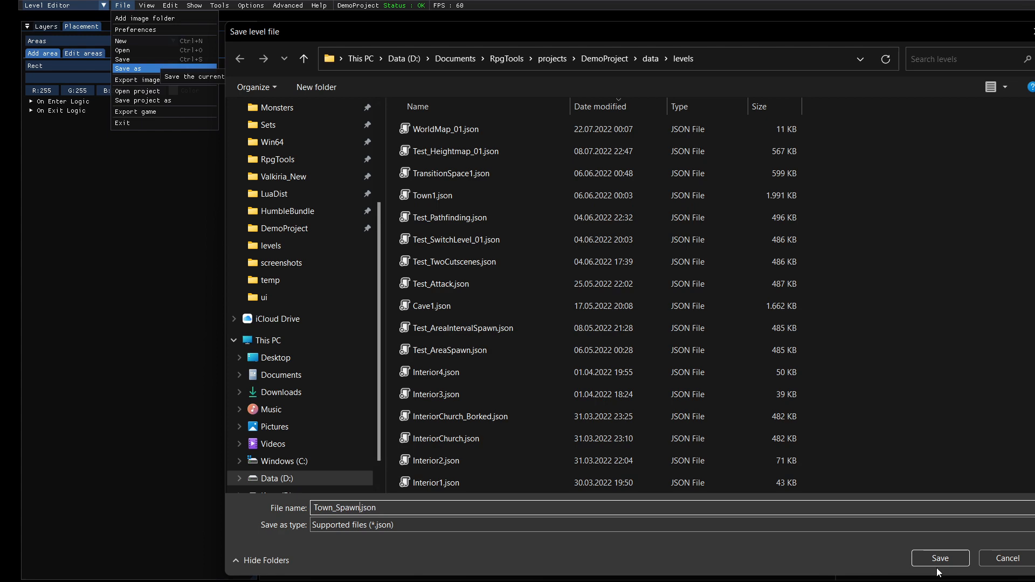
left_click(938, 558)
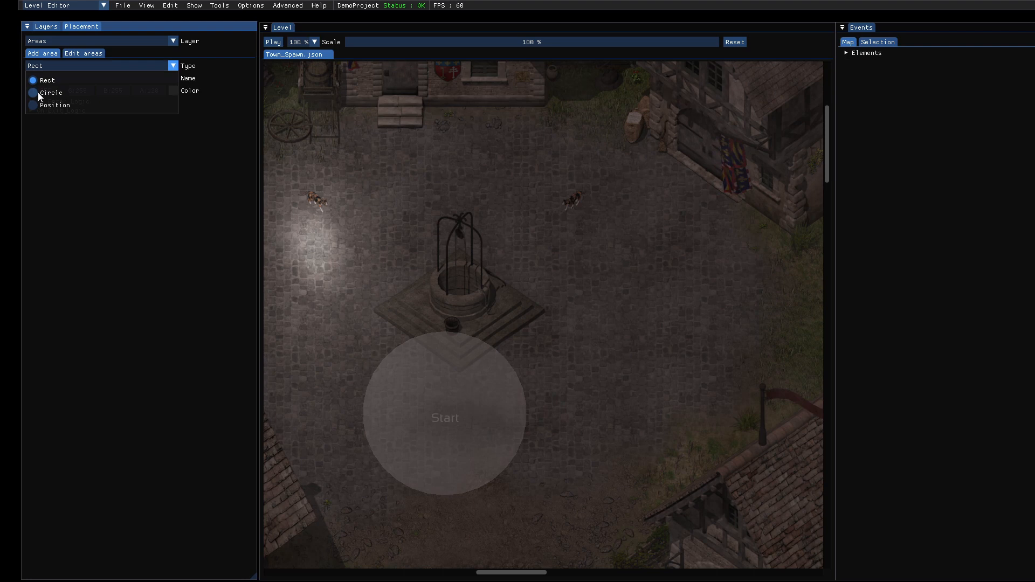
- Make the new area a green circle named Spawn_01
left_click(32, 92)
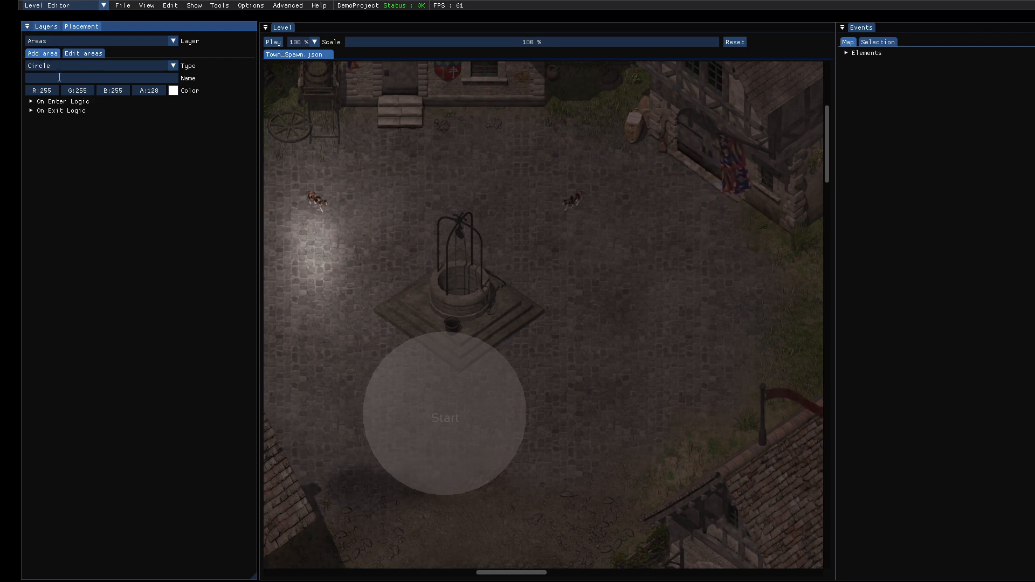
type("Spawn_")
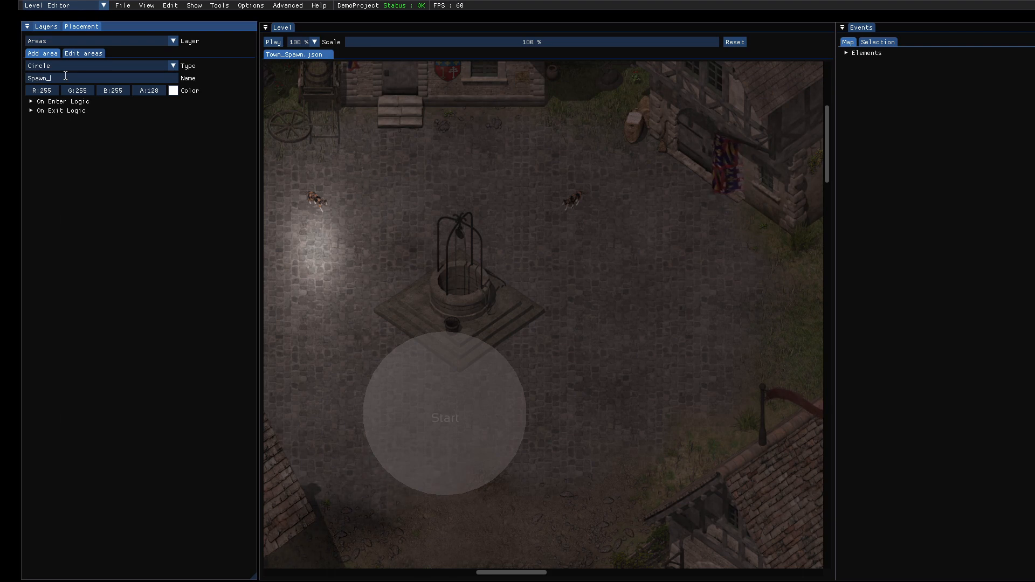
type("01")
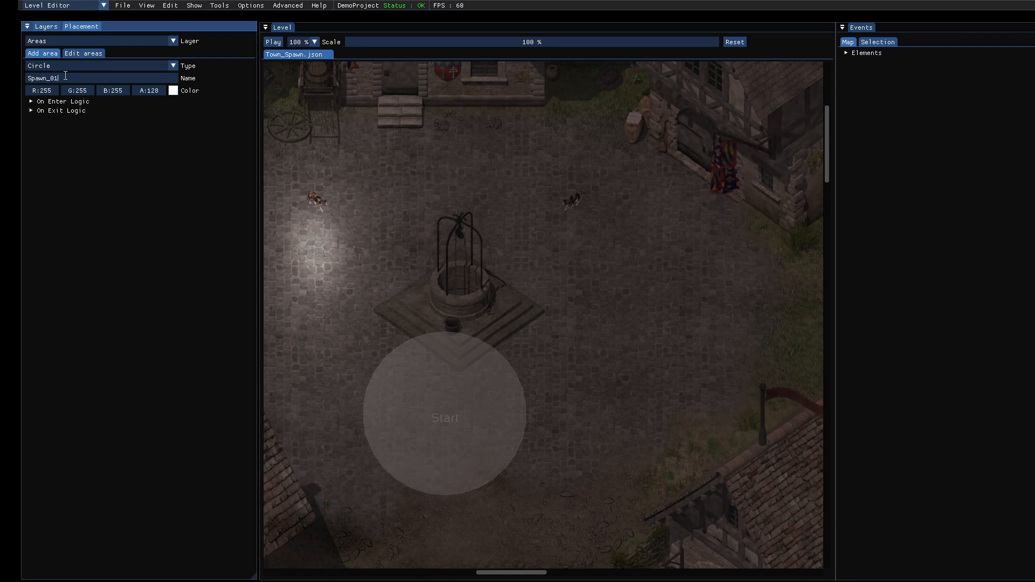
left_click(173, 90)
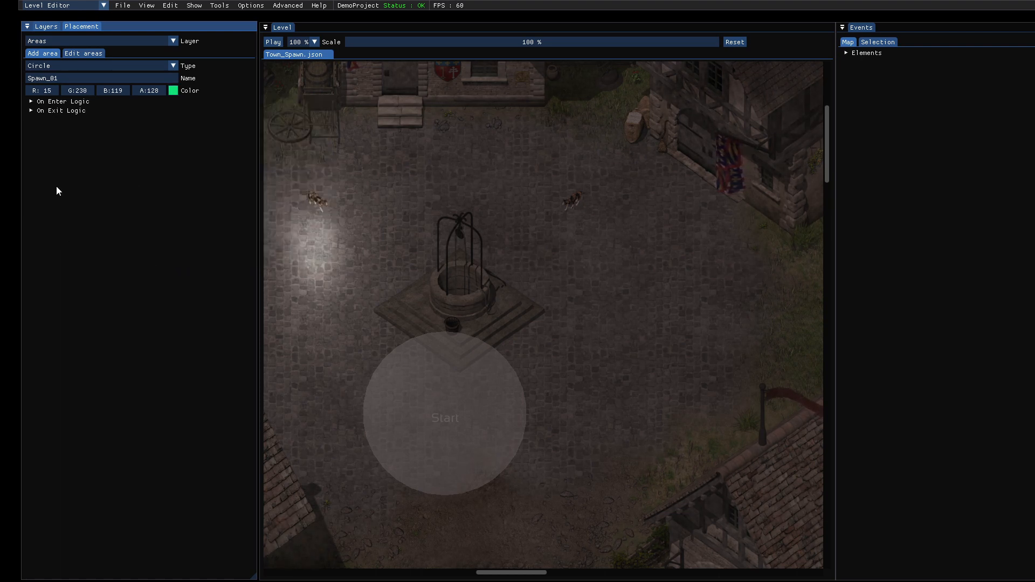
mouse_move(103, 144)
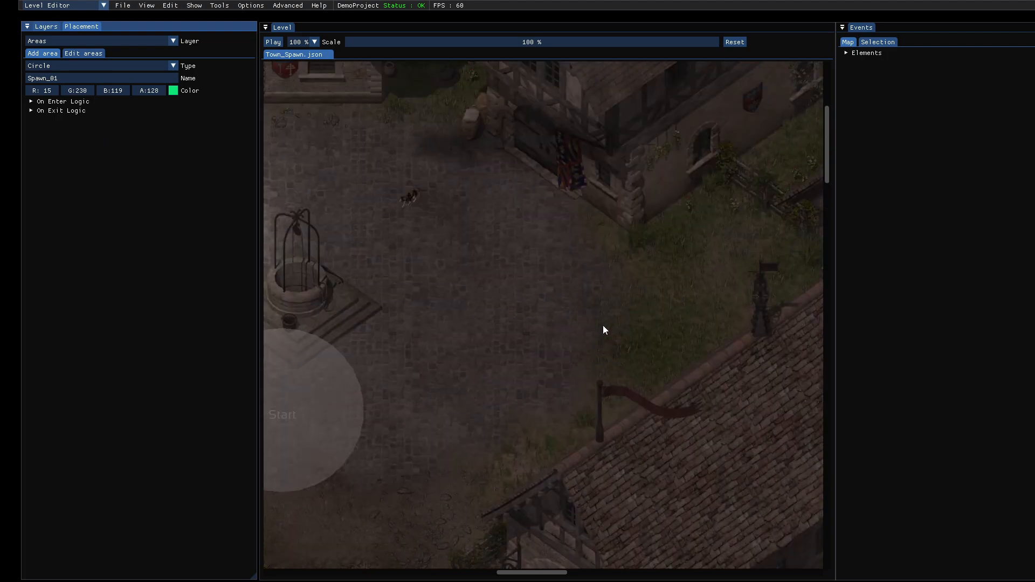
- Scroll the map and place the green Spawn_01 circle on the cobblestone square
scroll("down", 3)
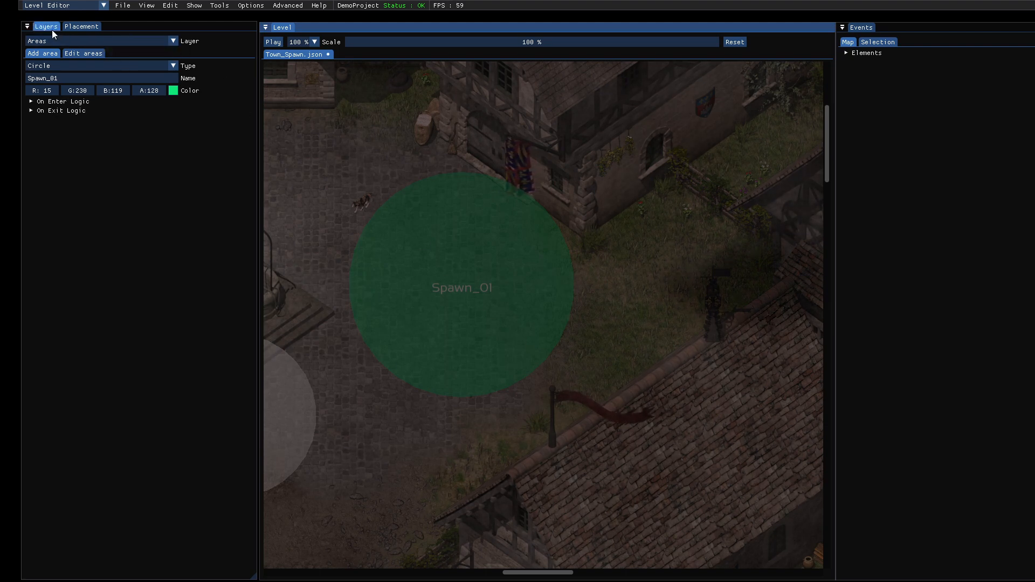
left_click(47, 26)
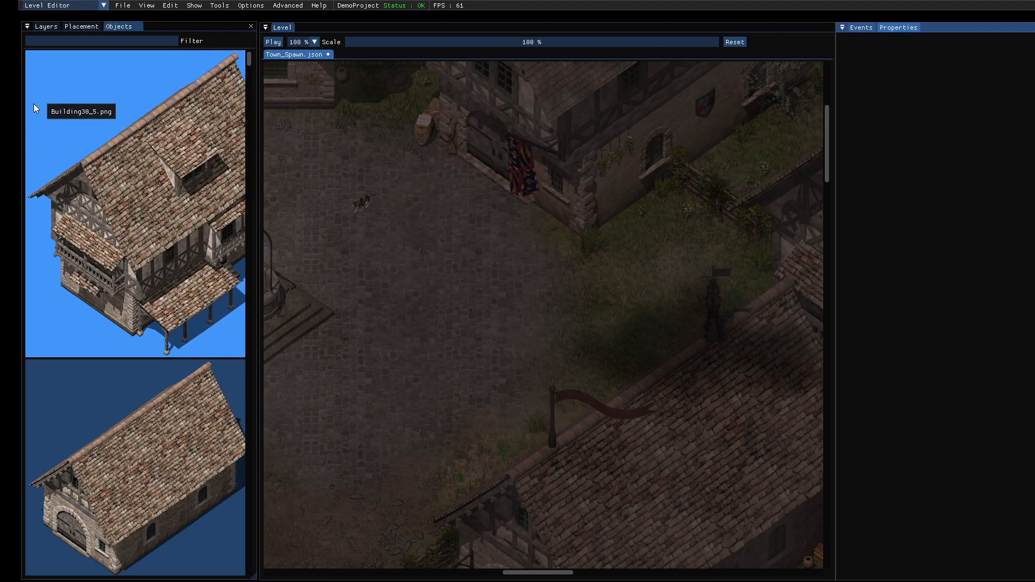
- Switch placement to adding units and list the available unit types
left_click(82, 26)
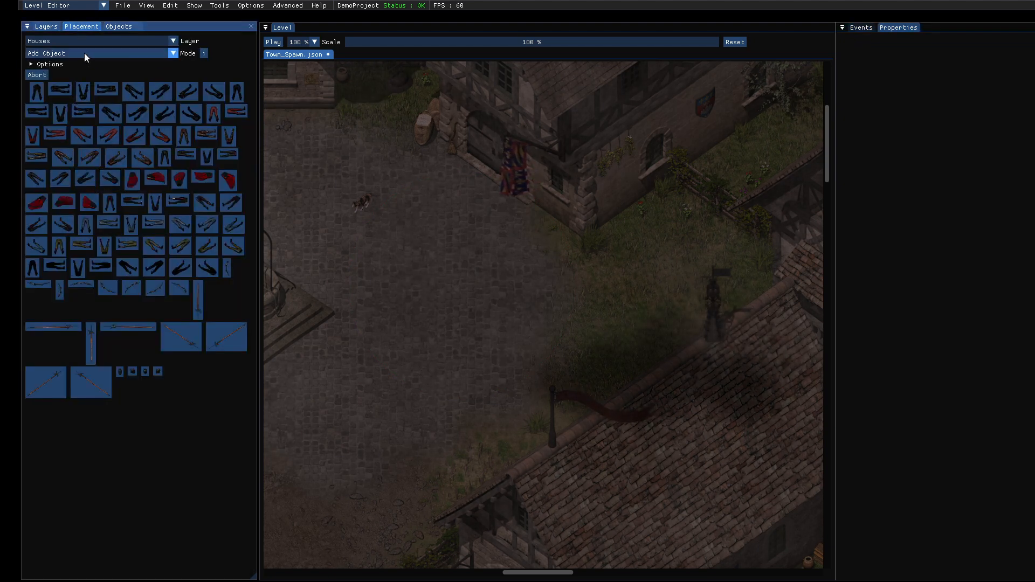
left_click(100, 53)
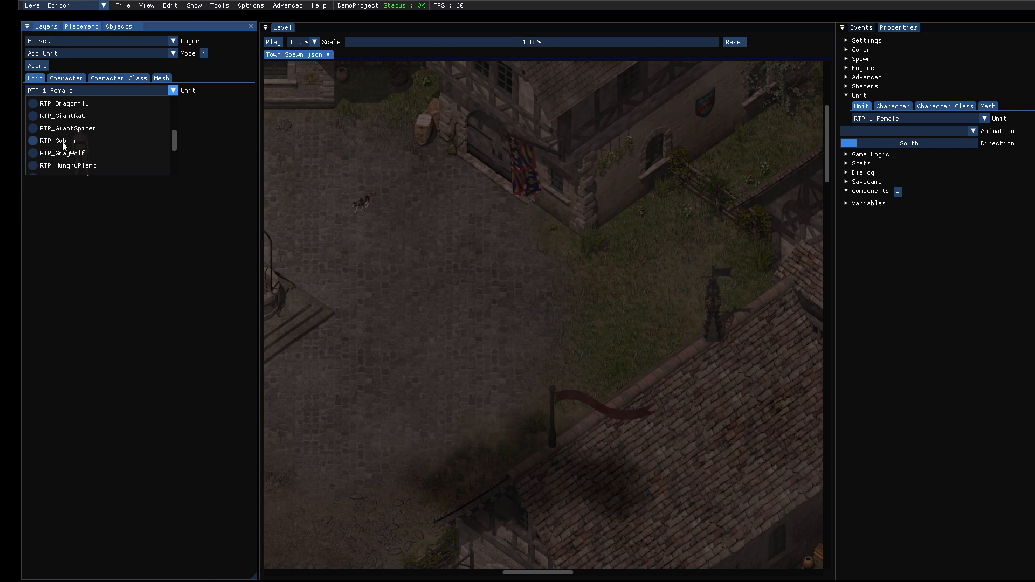
- Choose the RTP_GrayWolf unit with Wander behaviour and a raised blue colour value
left_click(63, 152)
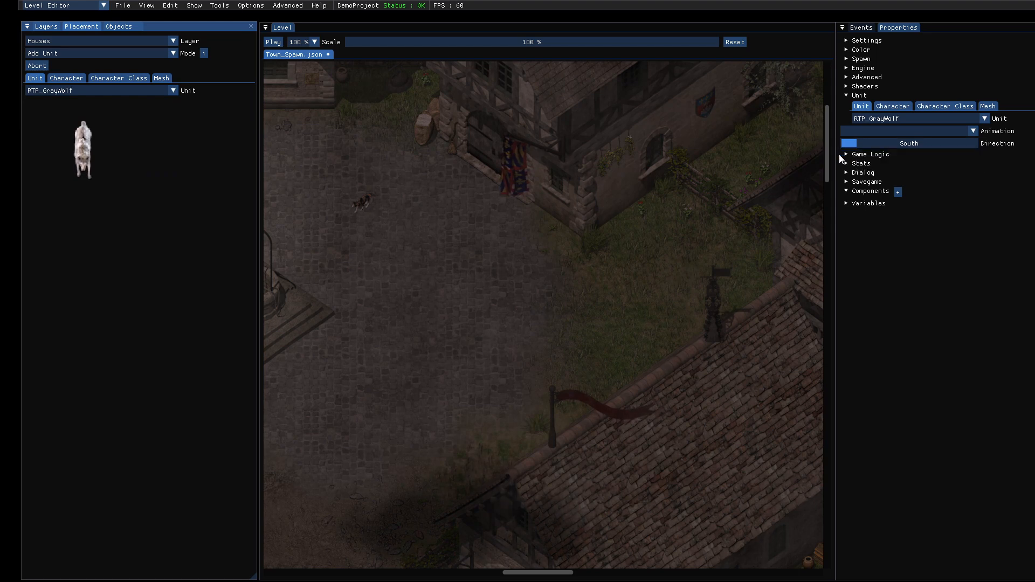
left_click(870, 153)
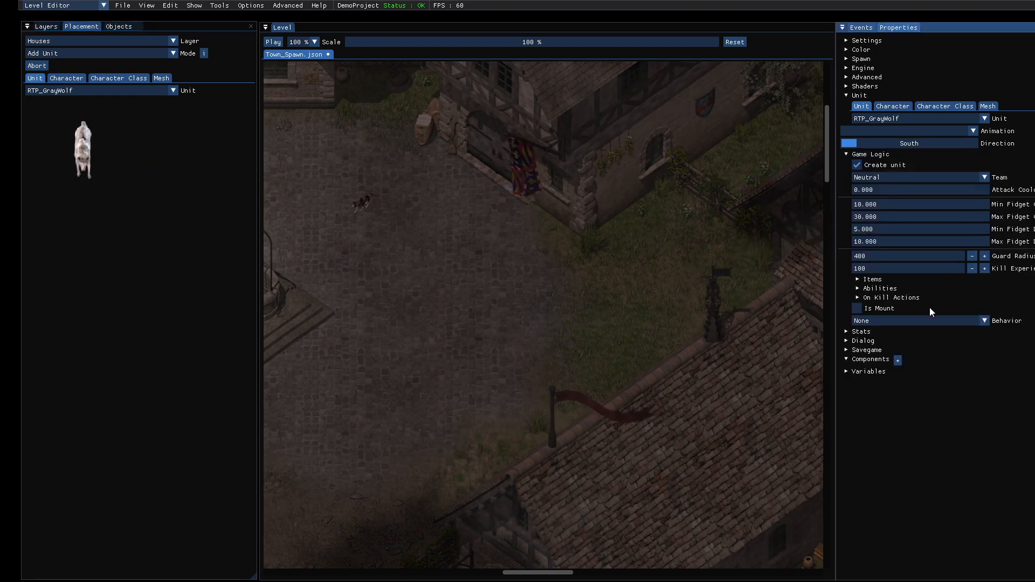
mouse_move(963, 321)
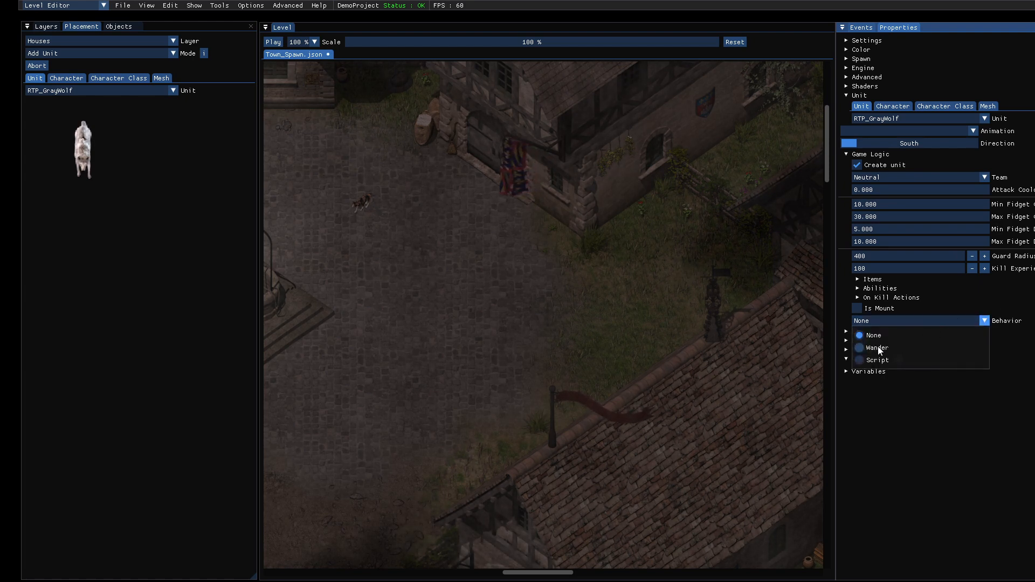
left_click(877, 348)
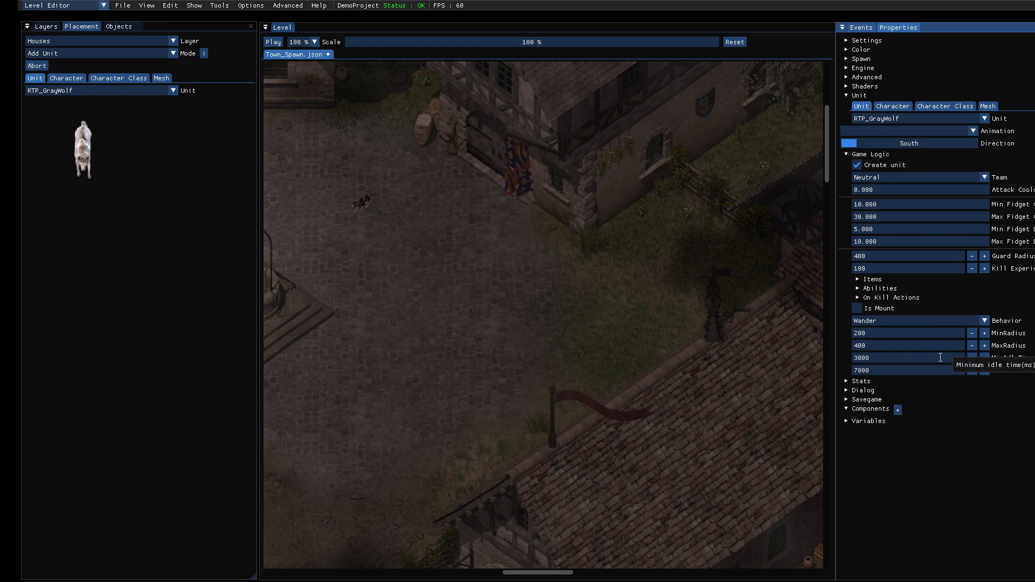
mouse_move(969, 302)
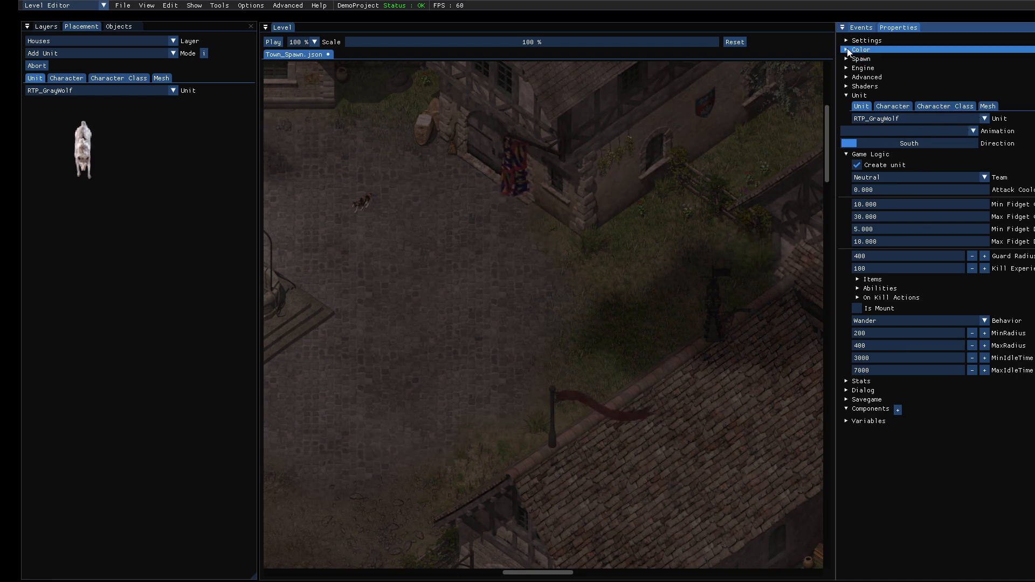
left_click(861, 50)
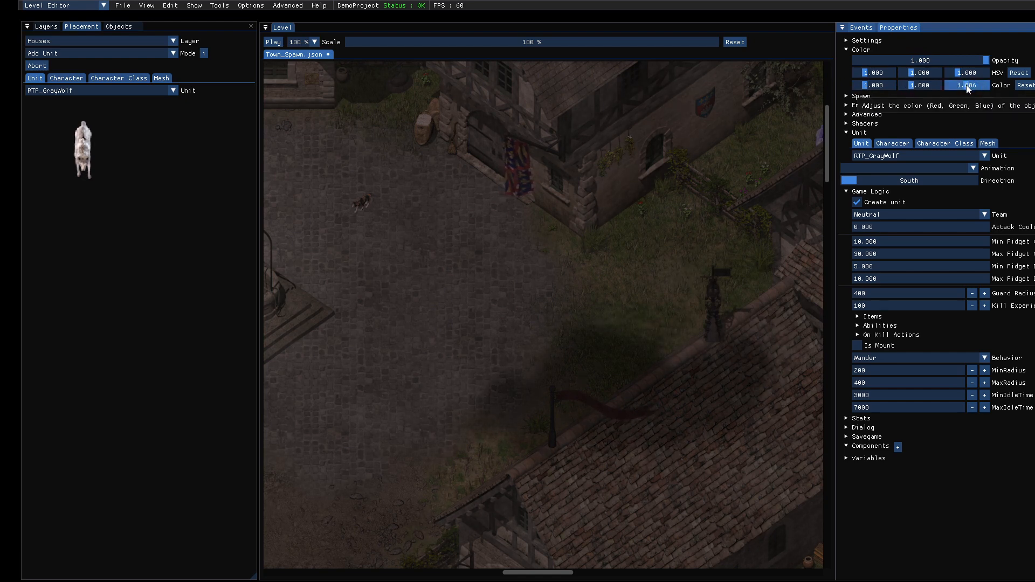
left_click(967, 85)
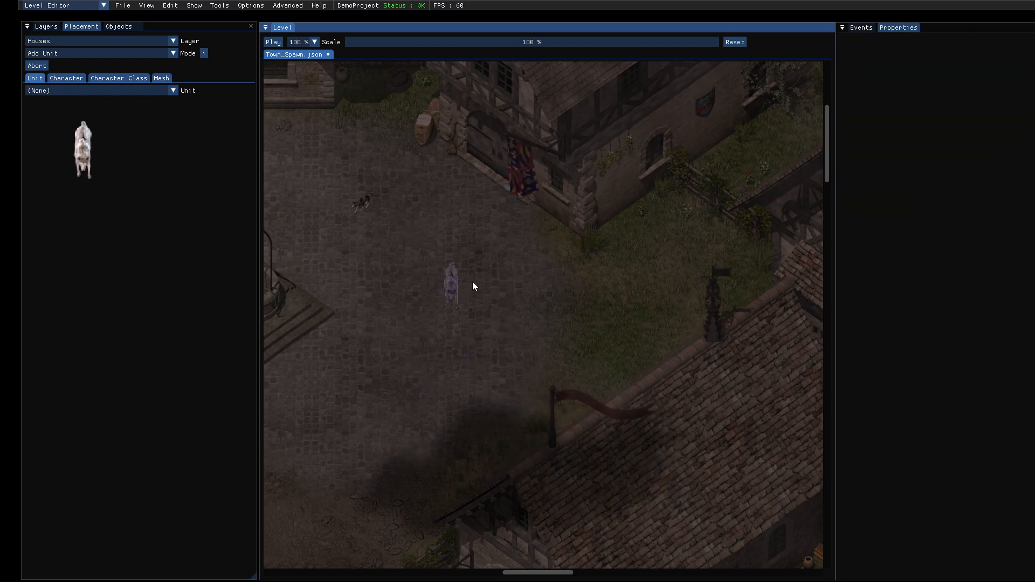
- Place the blue-tinted wolf on the square and save it as a prefab
left_click(453, 284)
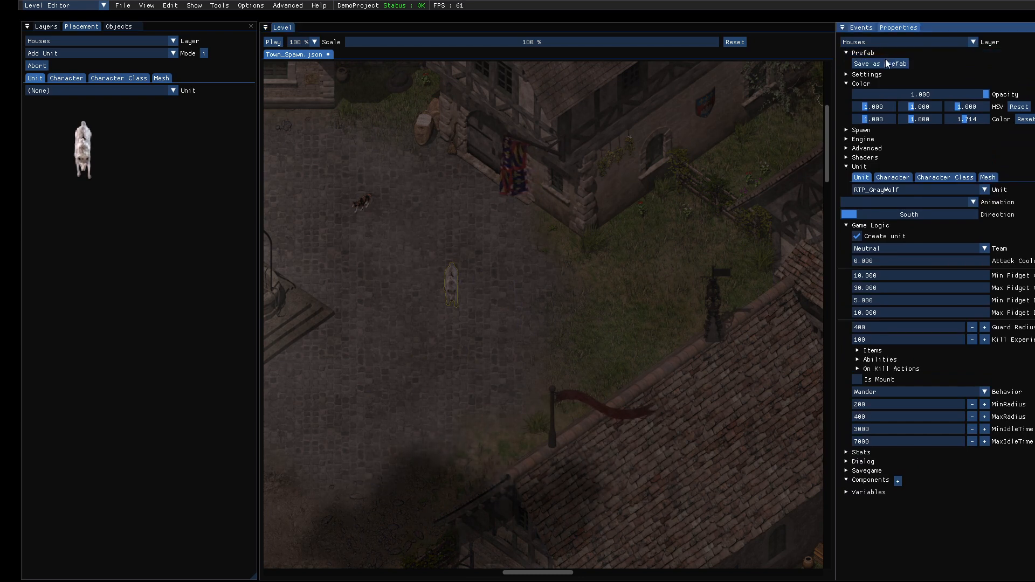
mouse_move(880, 64)
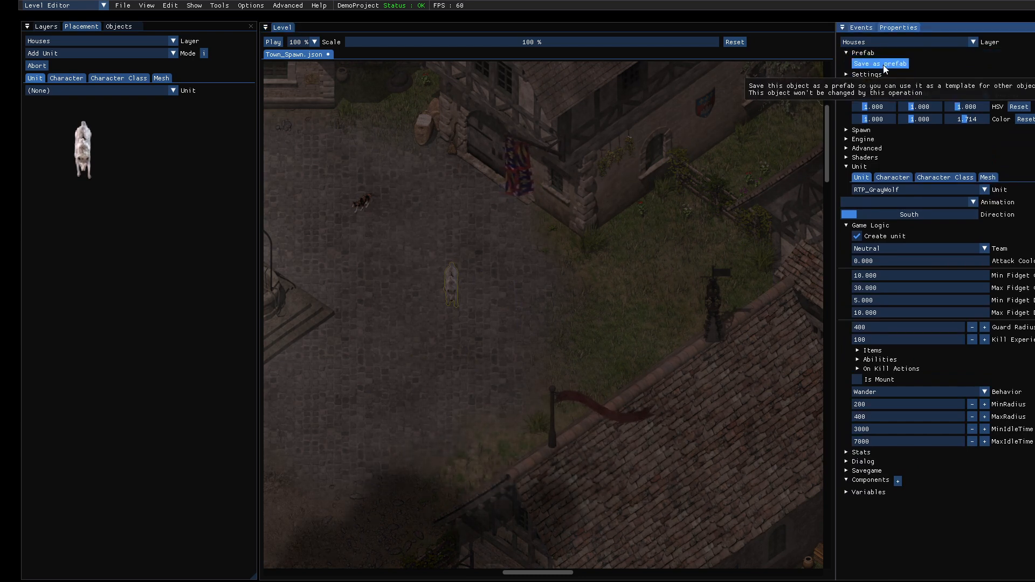
left_click(880, 64)
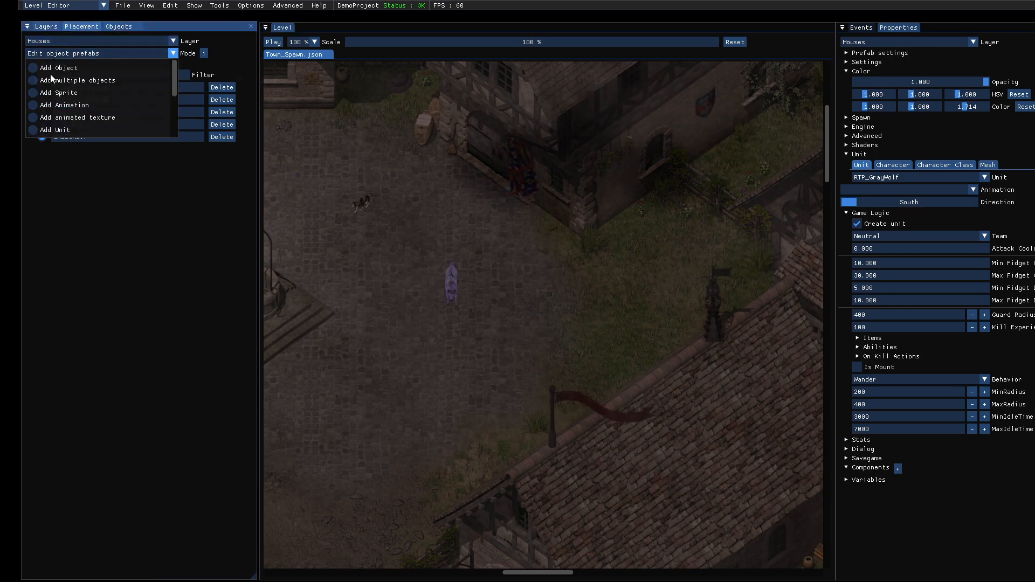
- Return placement to Add Object mode and deselect the placed wolf
left_click(58, 68)
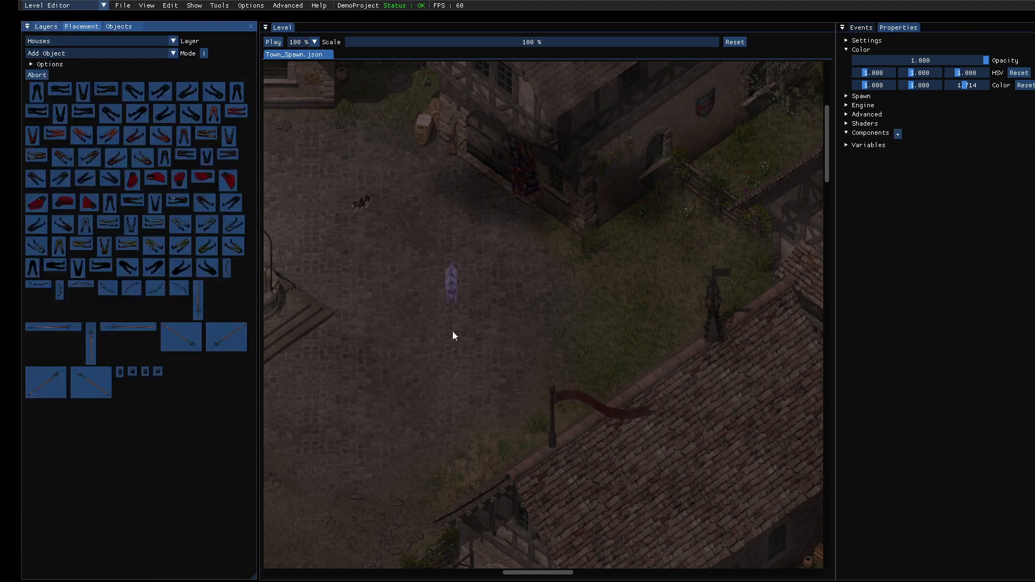
left_click(451, 284)
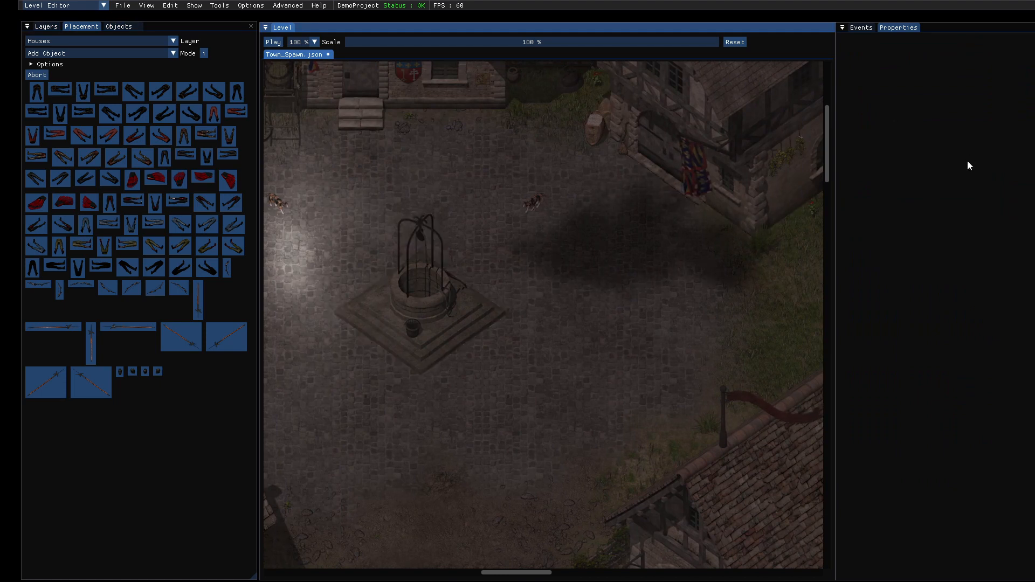
mouse_move(928, 169)
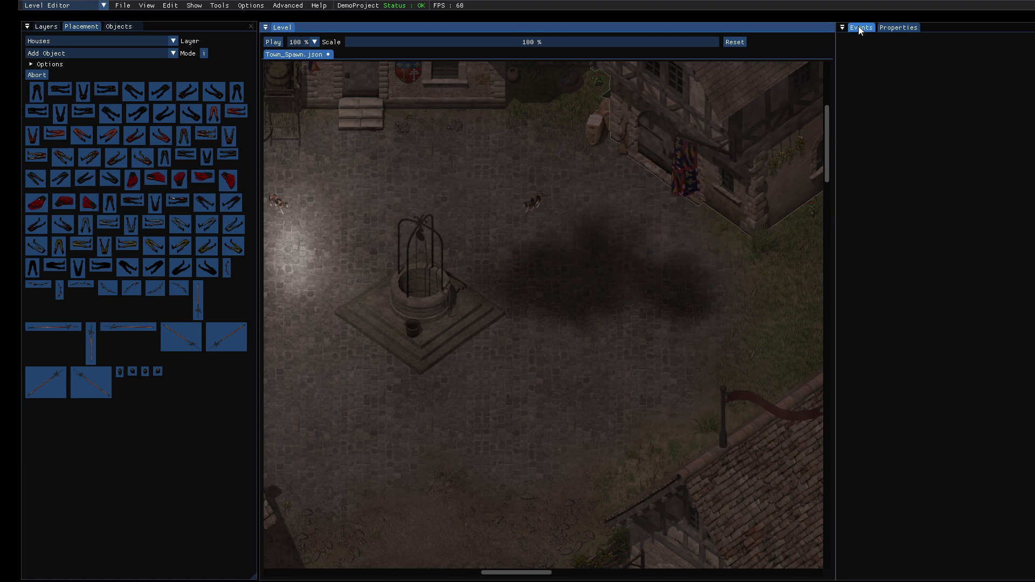
- Inspect the fourth event's actions, then add a fifth enabled event with zero delay
left_click(861, 27)
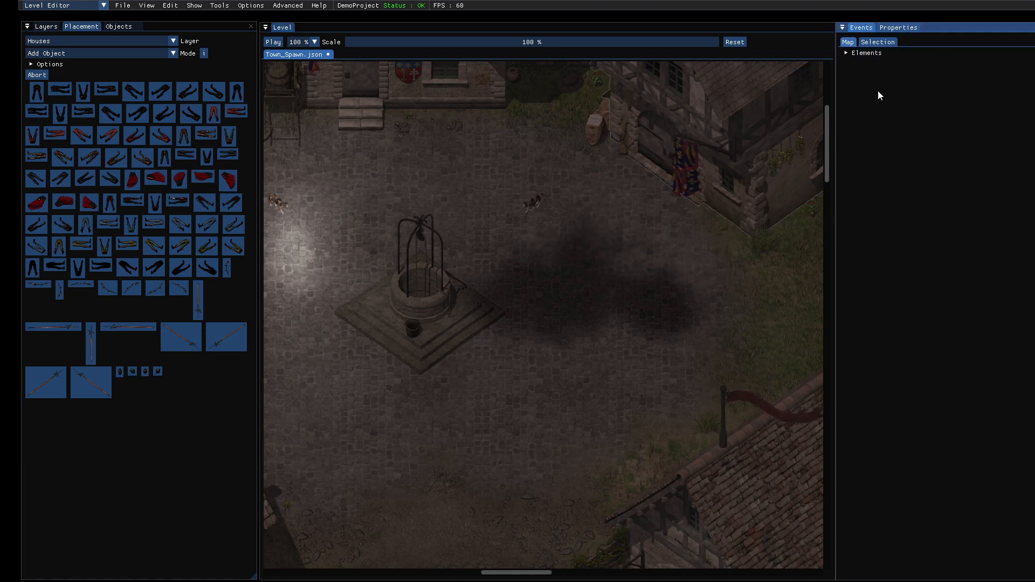
left_click(846, 52)
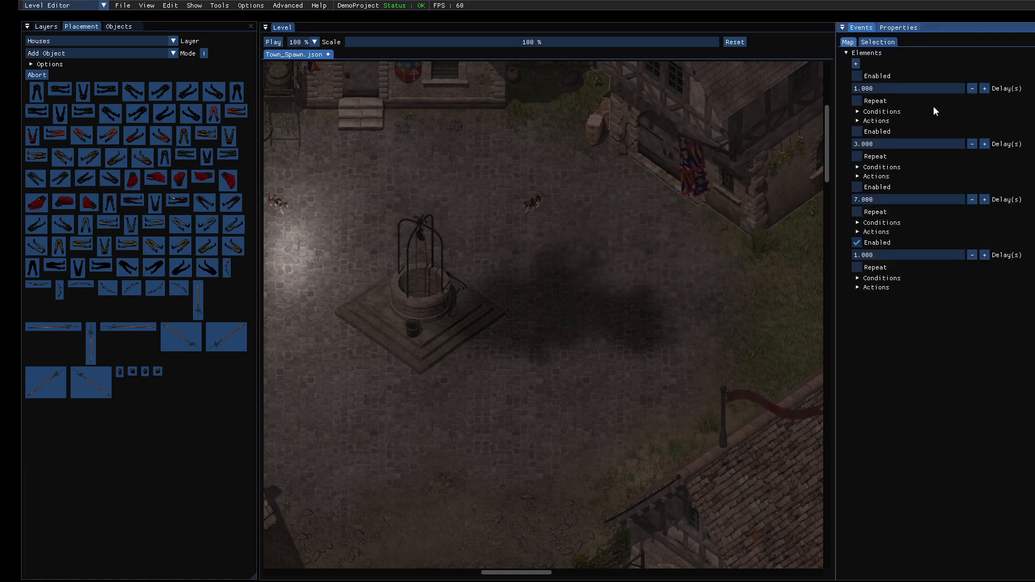
mouse_move(911, 199)
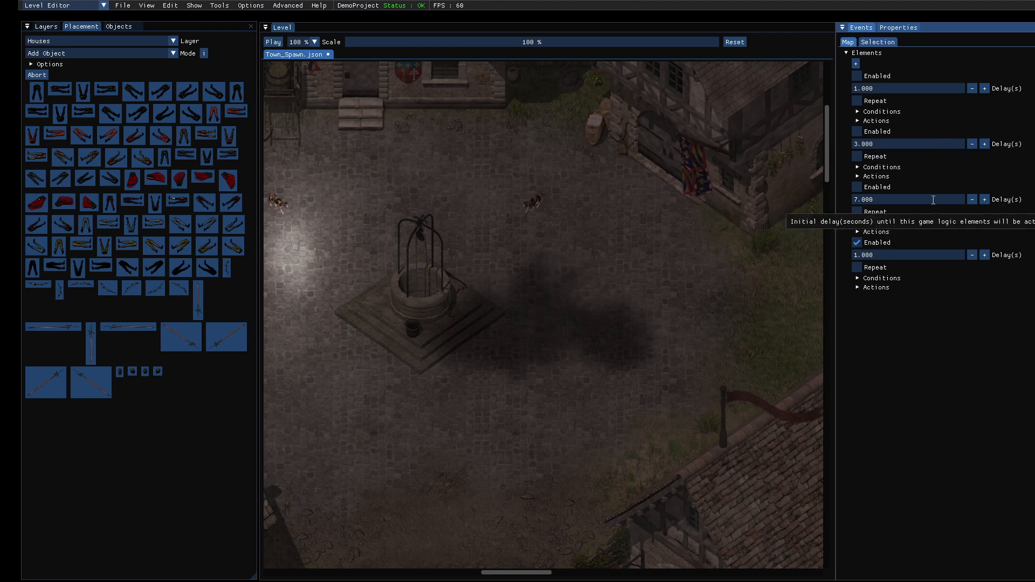
mouse_move(989, 163)
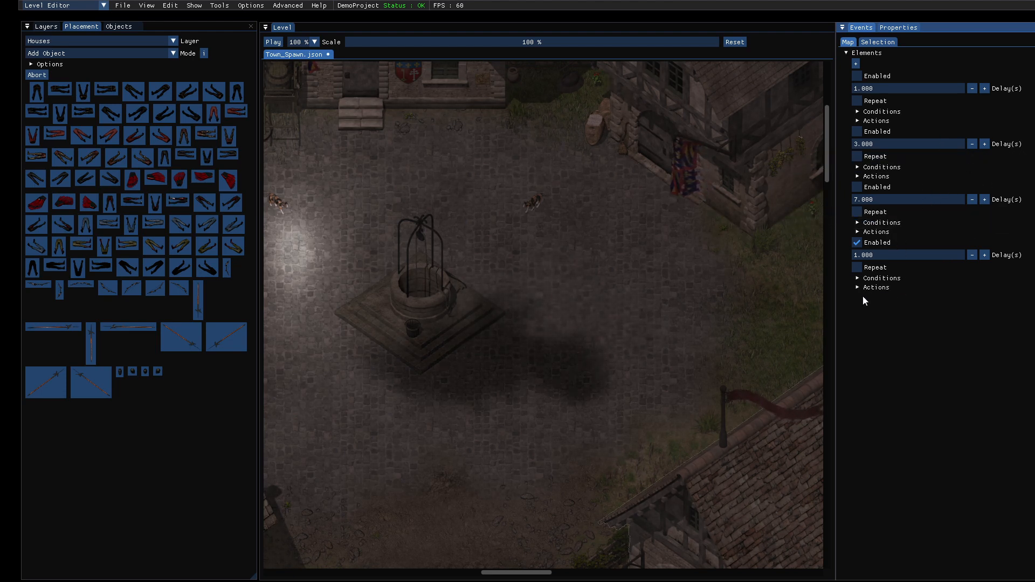
left_click(867, 298)
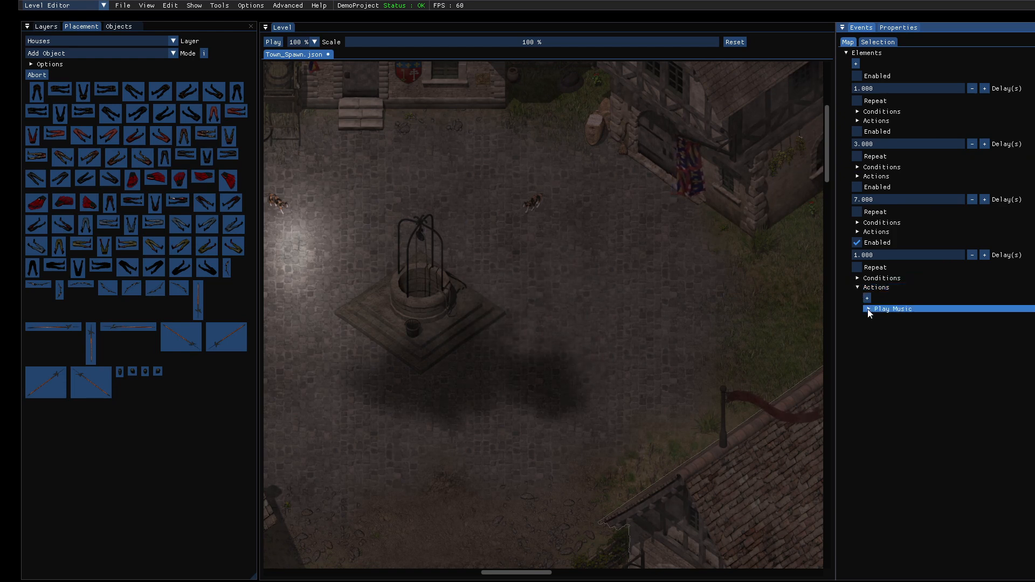
left_click(870, 309)
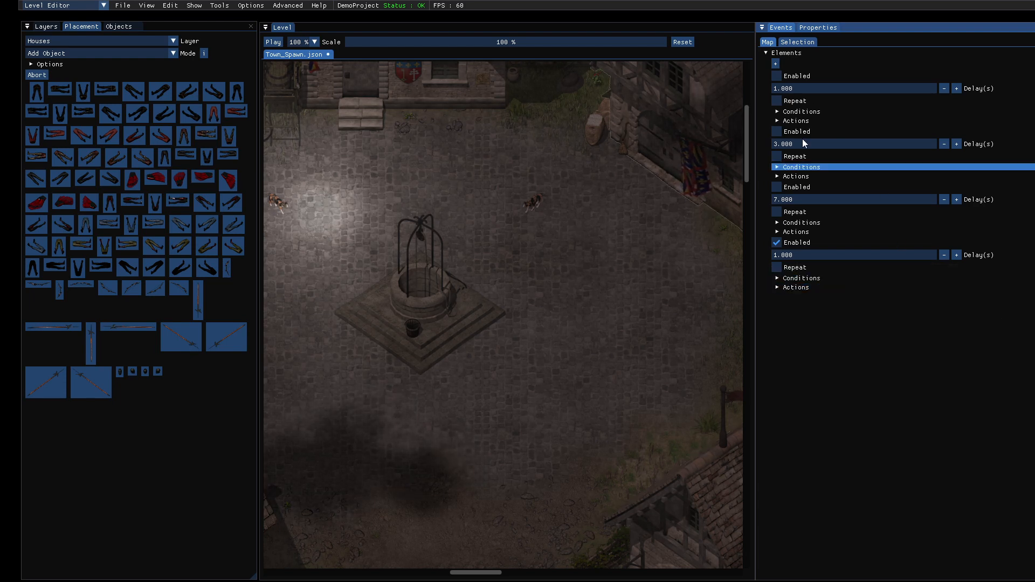
left_click(776, 64)
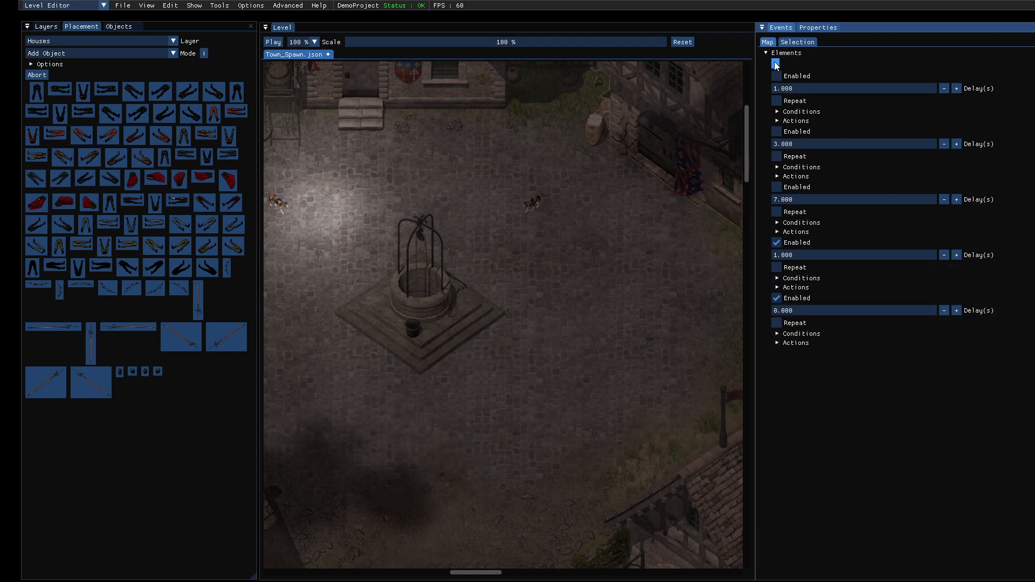
- Add a Spawn object action to the new fifth event
left_click(796, 343)
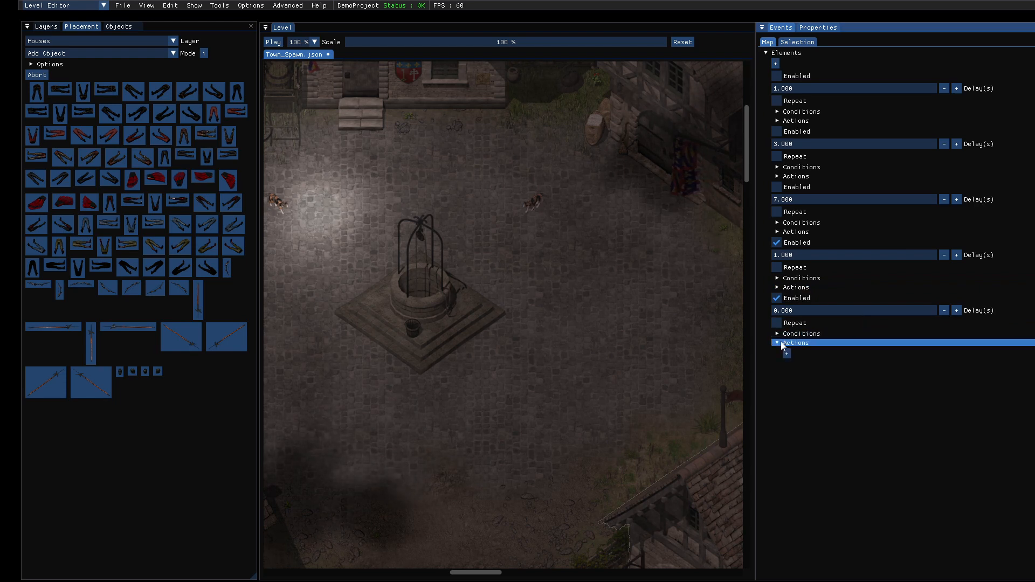
left_click(786, 353)
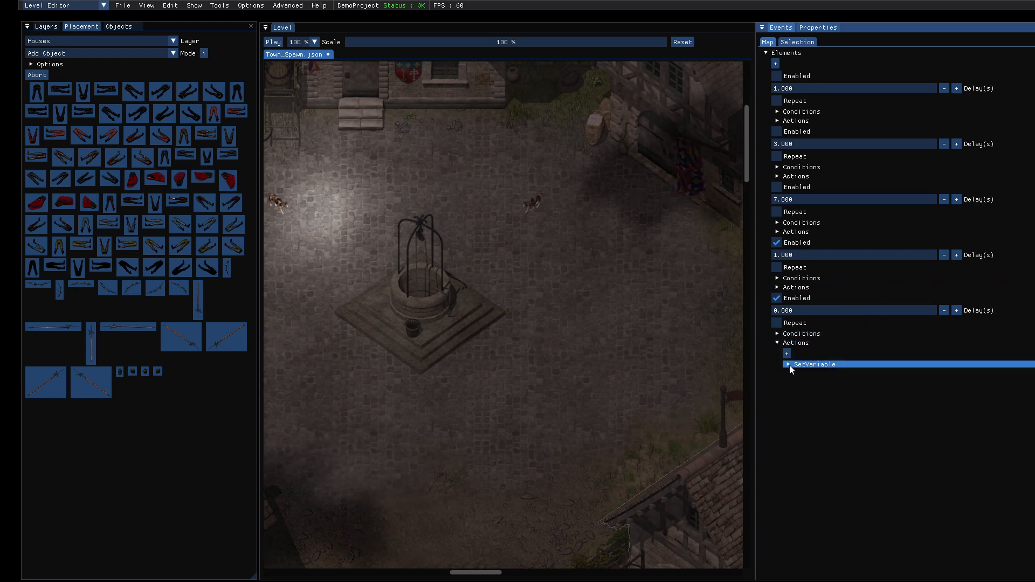
left_click(884, 375)
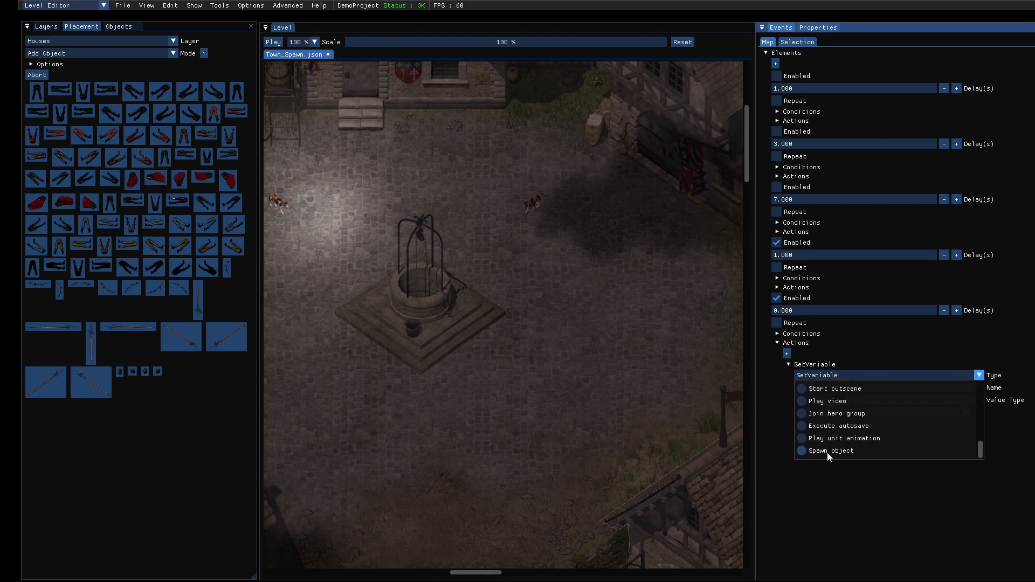
left_click(830, 450)
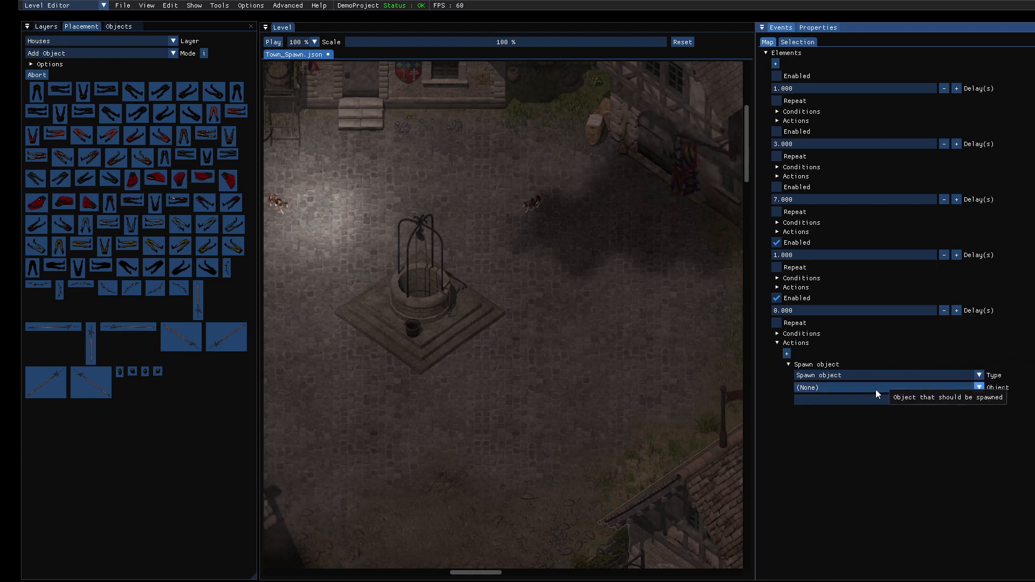
- Set the action to spawn GhostWolf in the Spawn_01 area
left_click(977, 388)
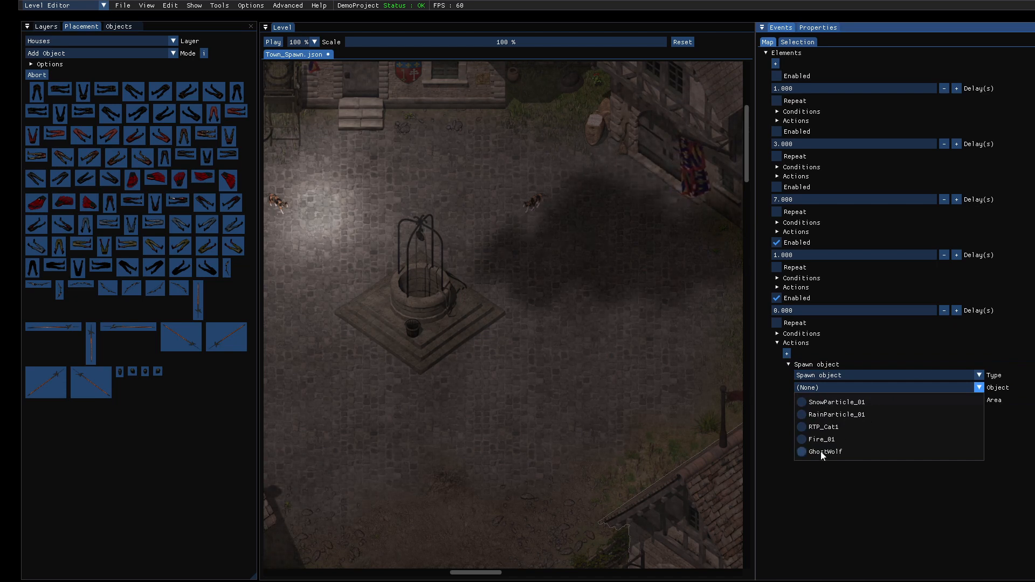
left_click(824, 452)
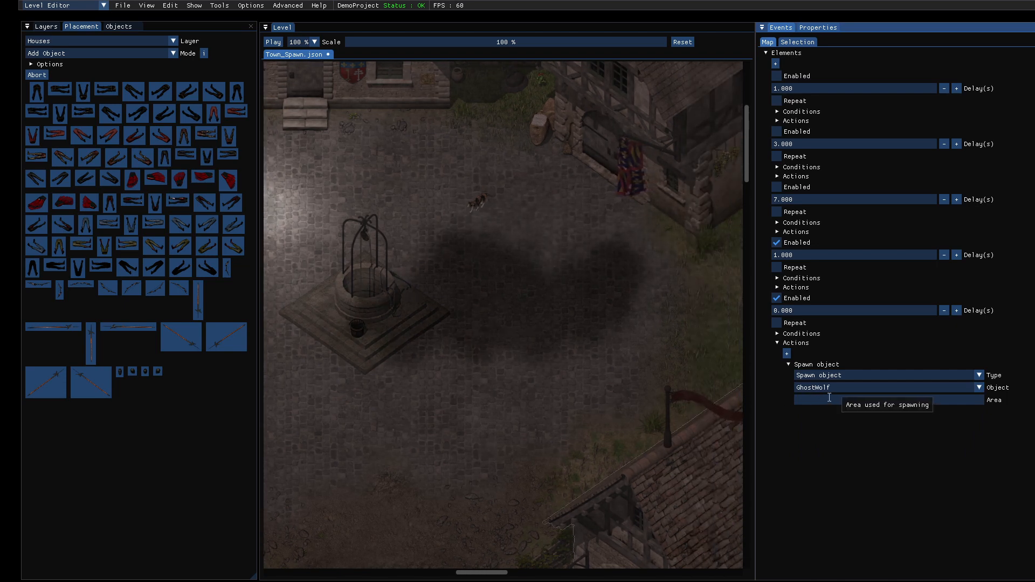
type("Spawn_01")
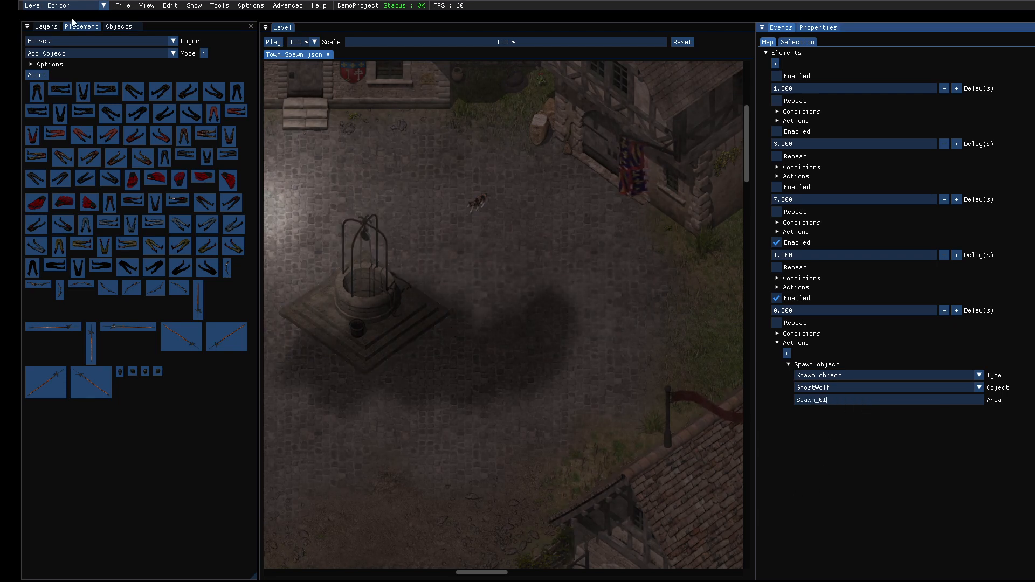
left_click(46, 27)
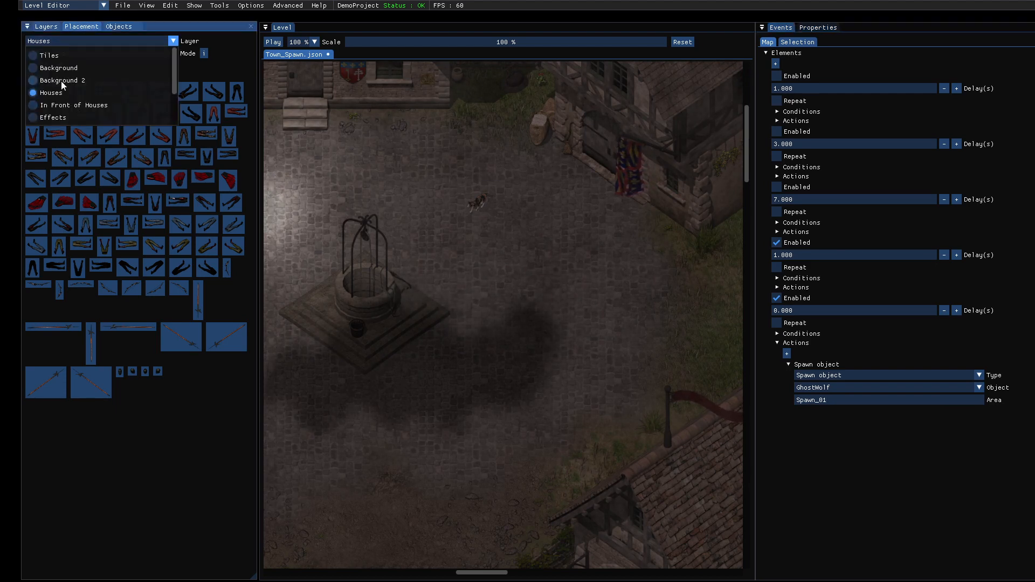
- Return the placement layer to Tiles after checking the Spawn_01 area
scroll("down", 3)
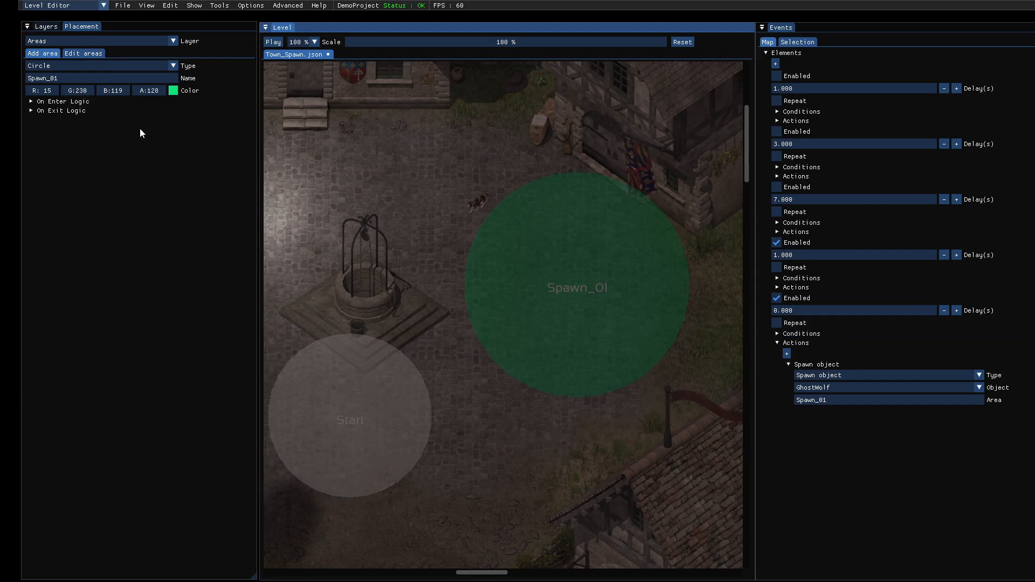
left_click(170, 41)
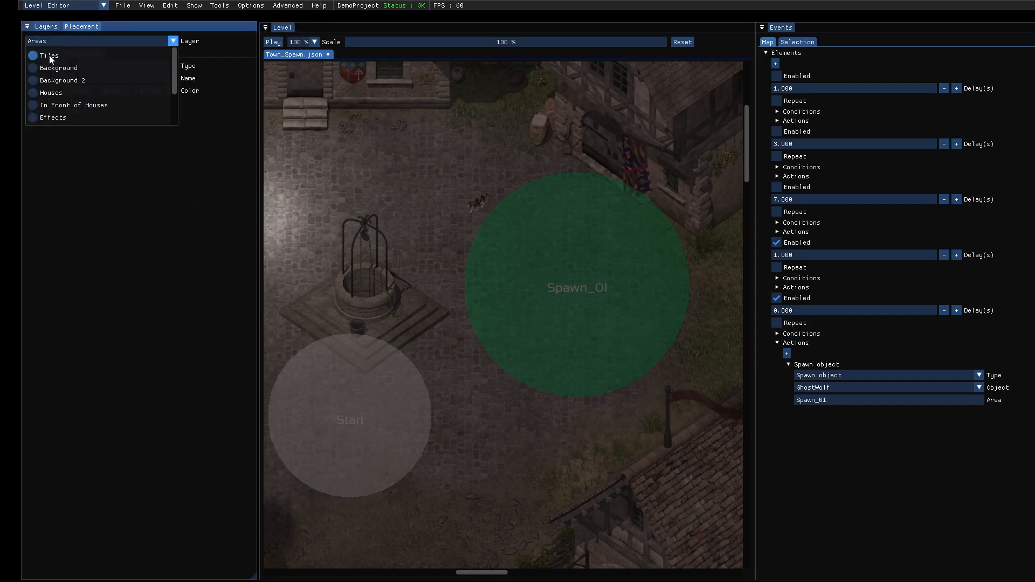
left_click(49, 55)
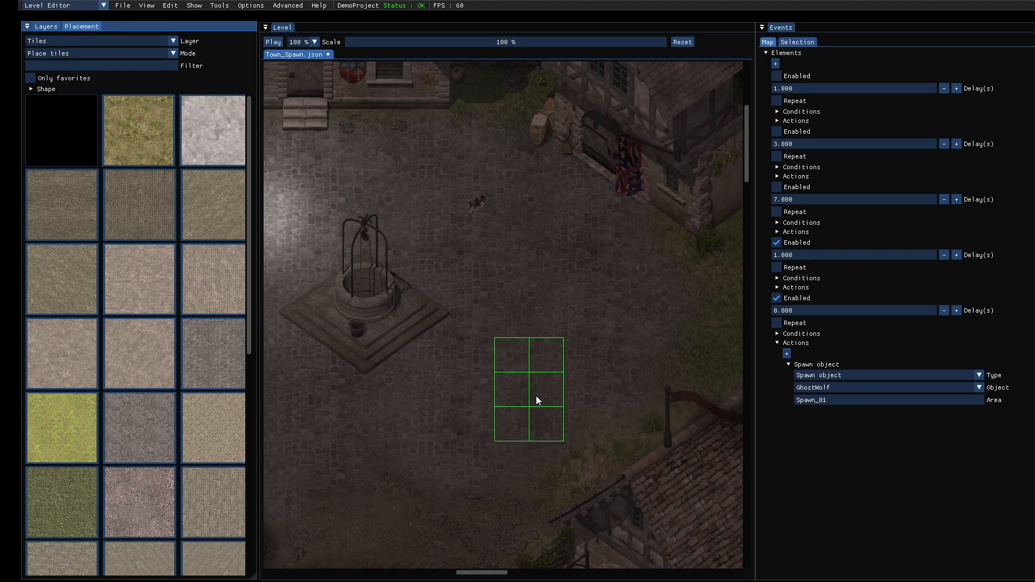
left_click(272, 42)
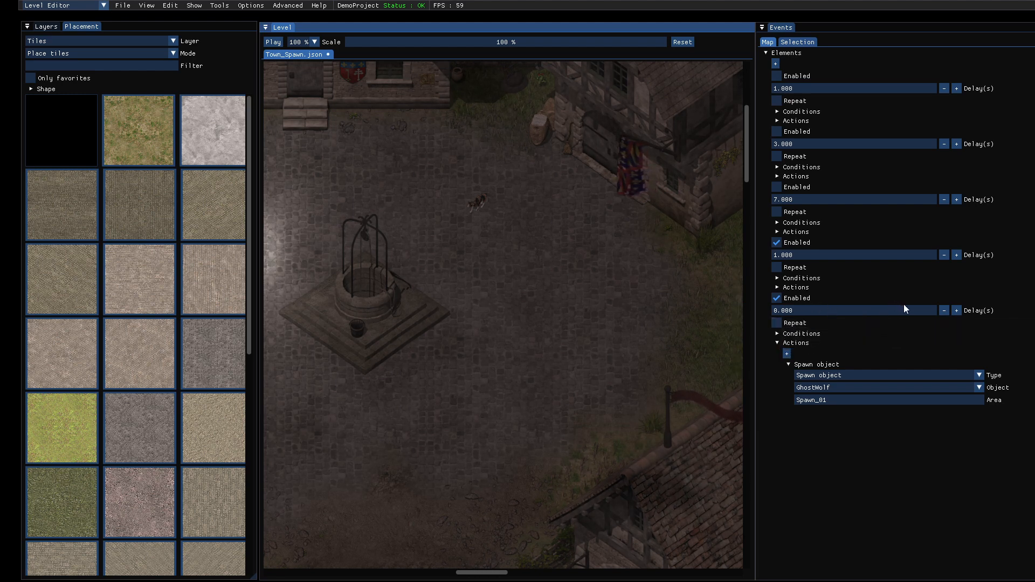
left_click(801, 333)
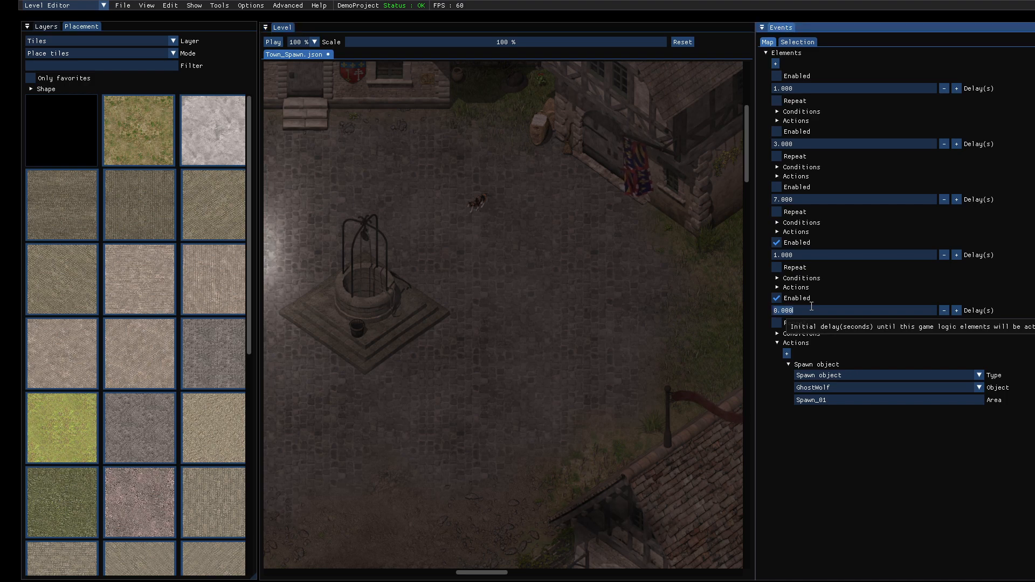
mouse_move(904, 373)
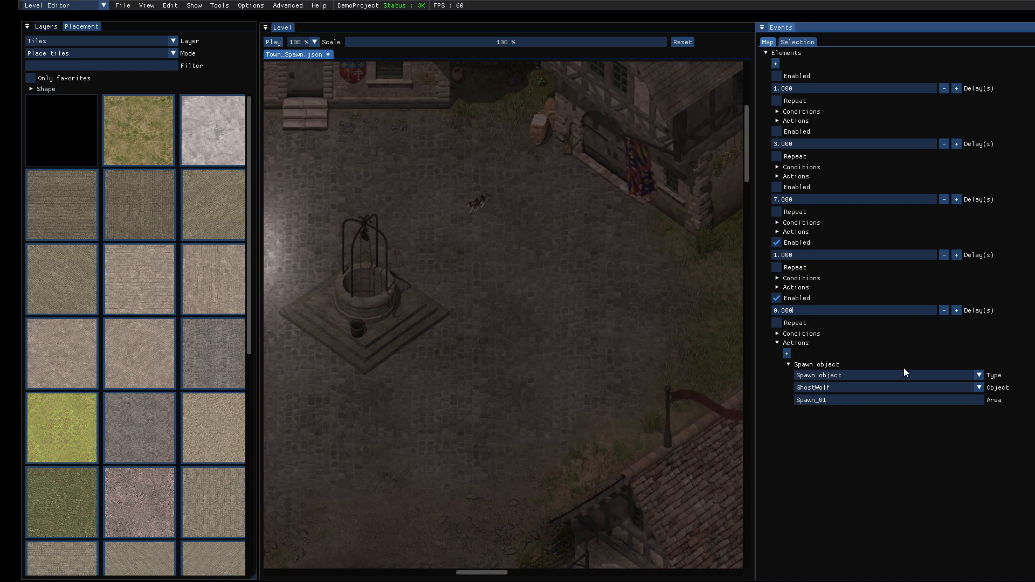
- Enter 4 in the fifth map event's Delay(s) field and confirm it
left_click(852, 311)
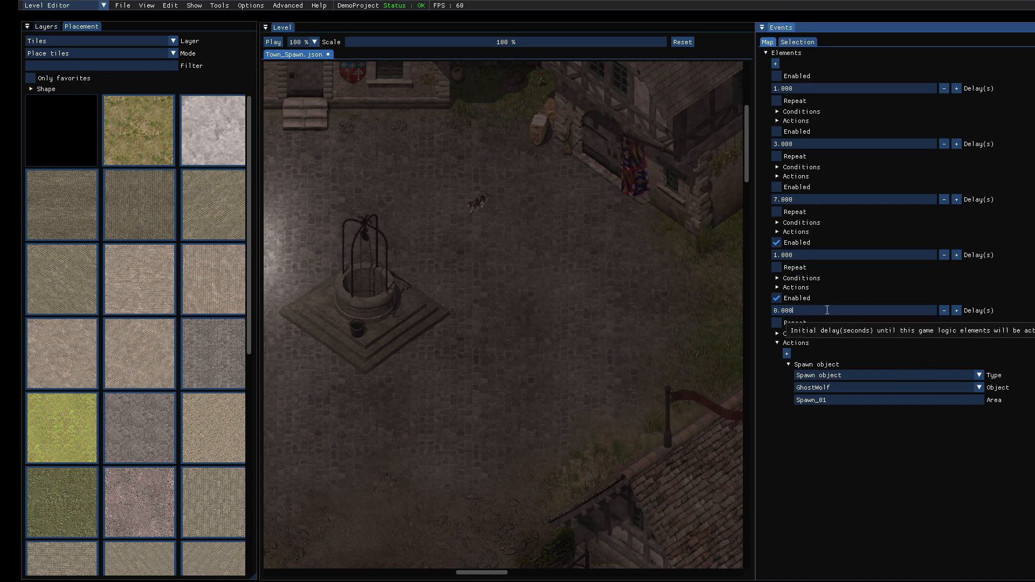
type("4")
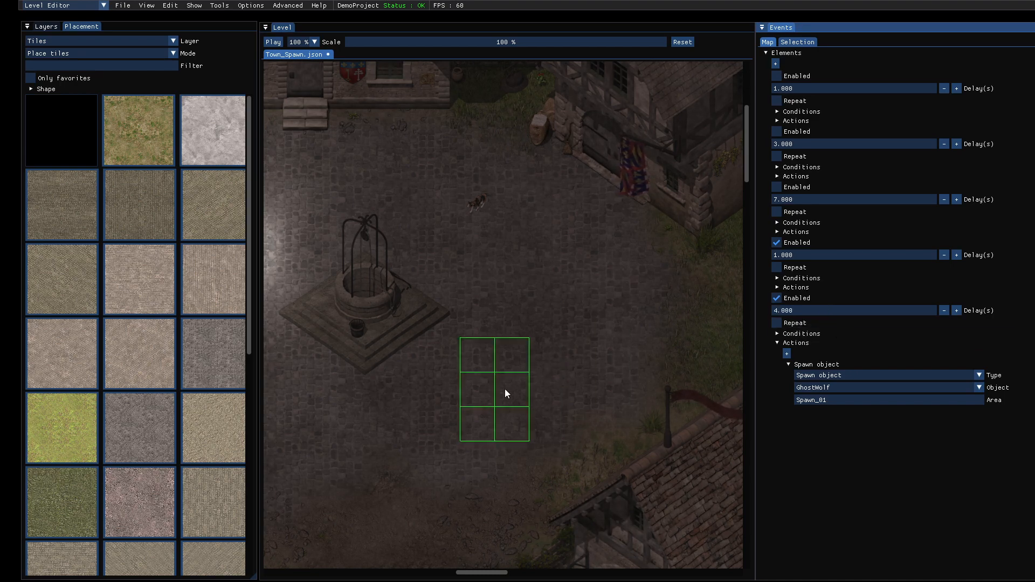
left_click(272, 41)
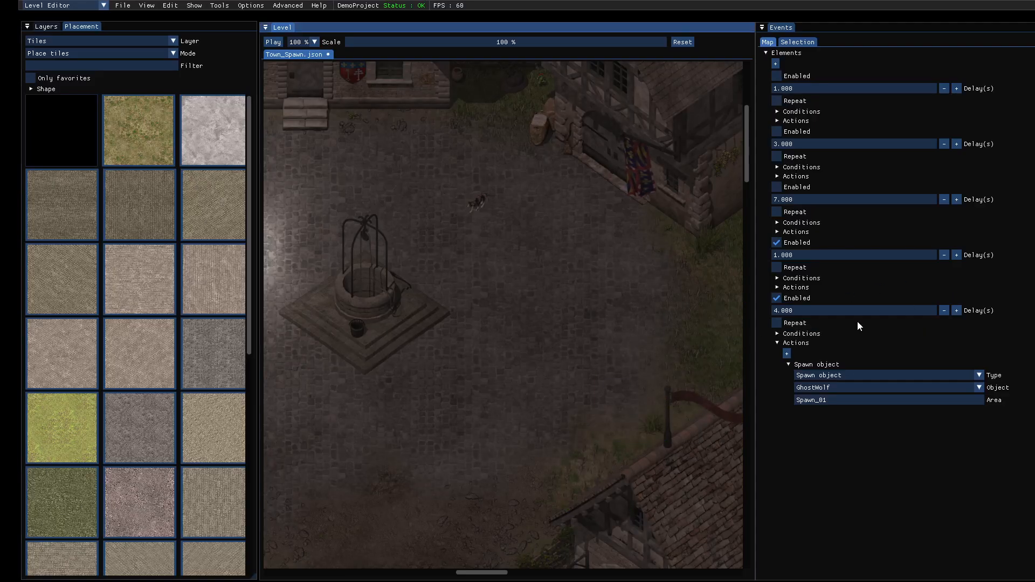
- Tick Repeat on the fifth event so GhostWolf spawns repeat every 1 second
left_click(803, 333)
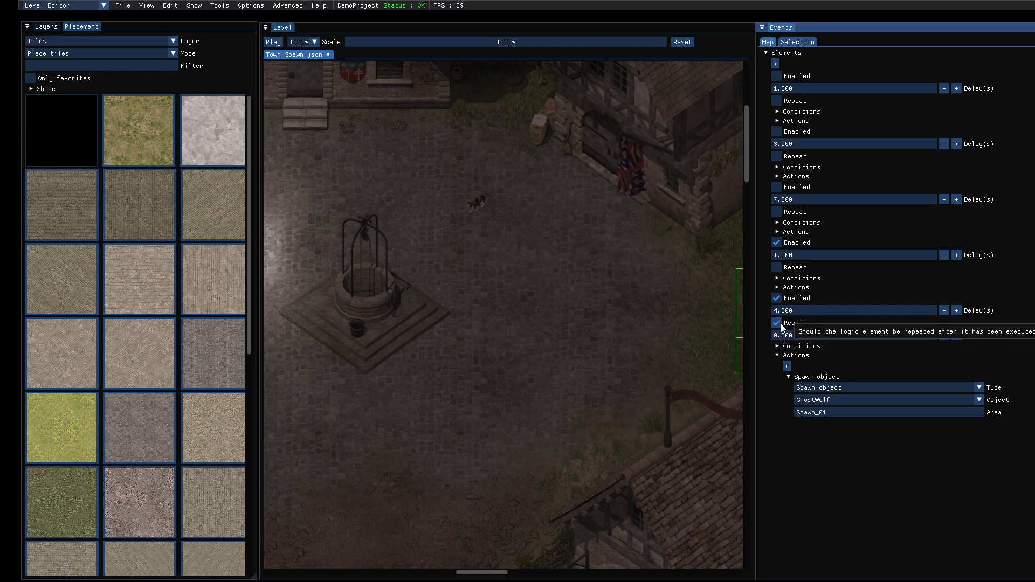
left_click(775, 323)
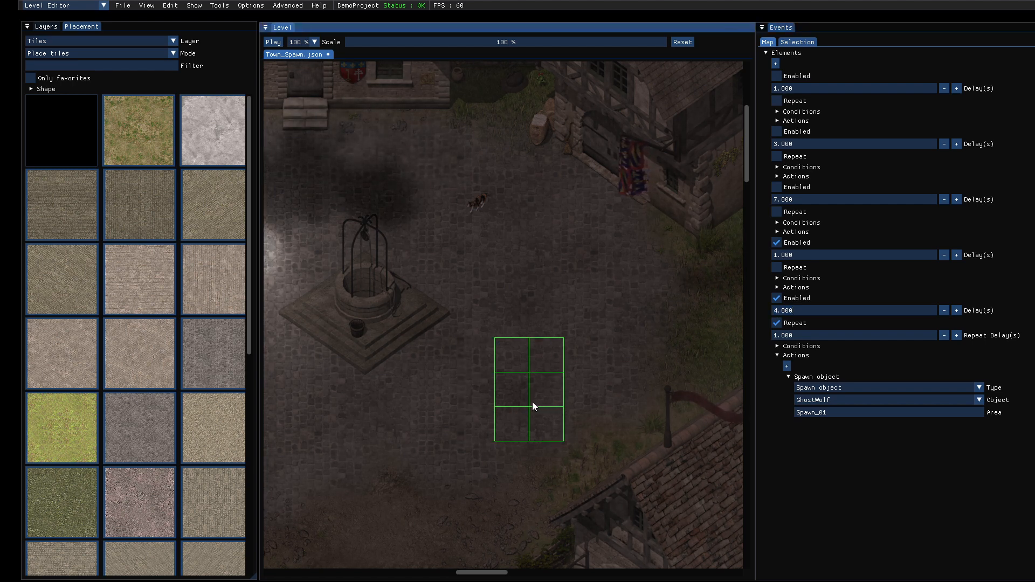
- Open the Placement panel's Layer dropdown, with Tiles still selected
left_click(271, 42)
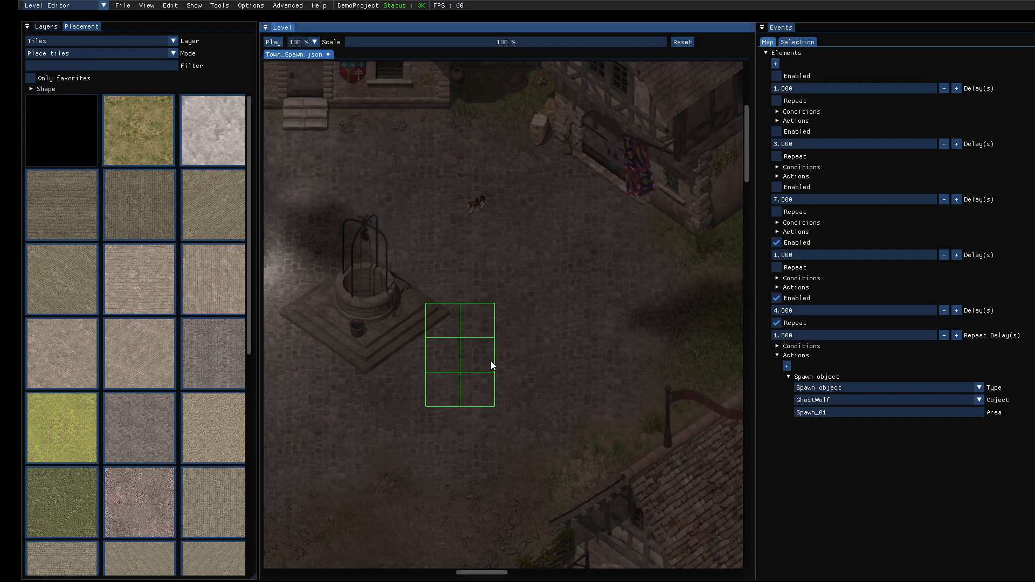
mouse_move(839, 387)
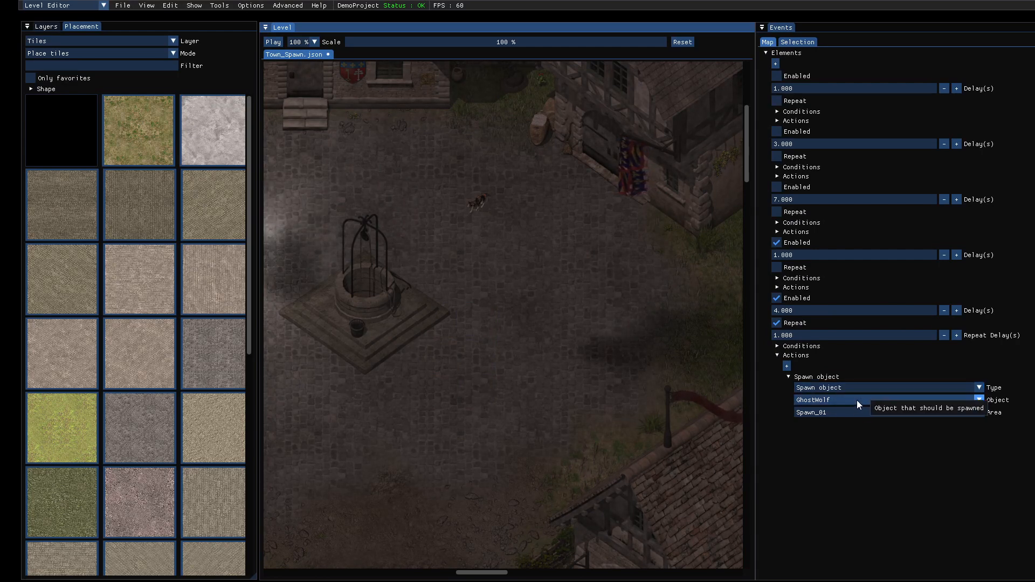
mouse_move(81, 5)
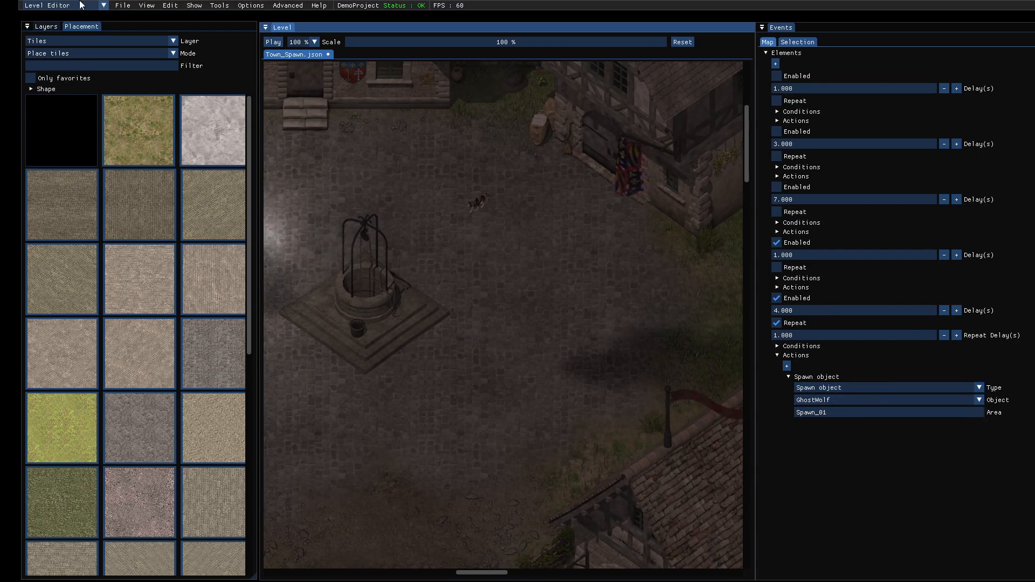
mouse_move(139, 129)
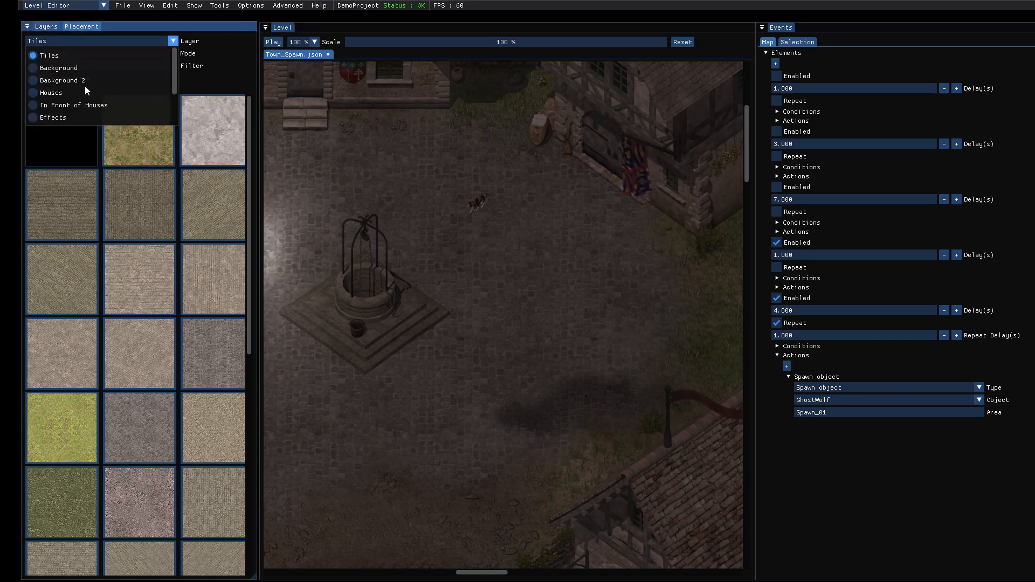
- Close the Layer dropdown, keeping Tiles as the placement layer
scroll("down", 3)
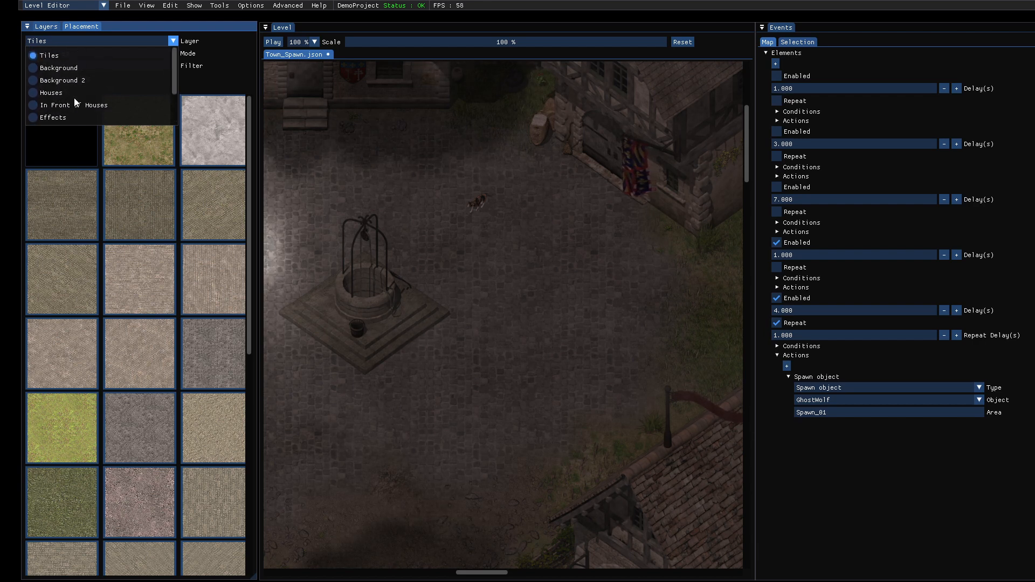
left_click(82, 26)
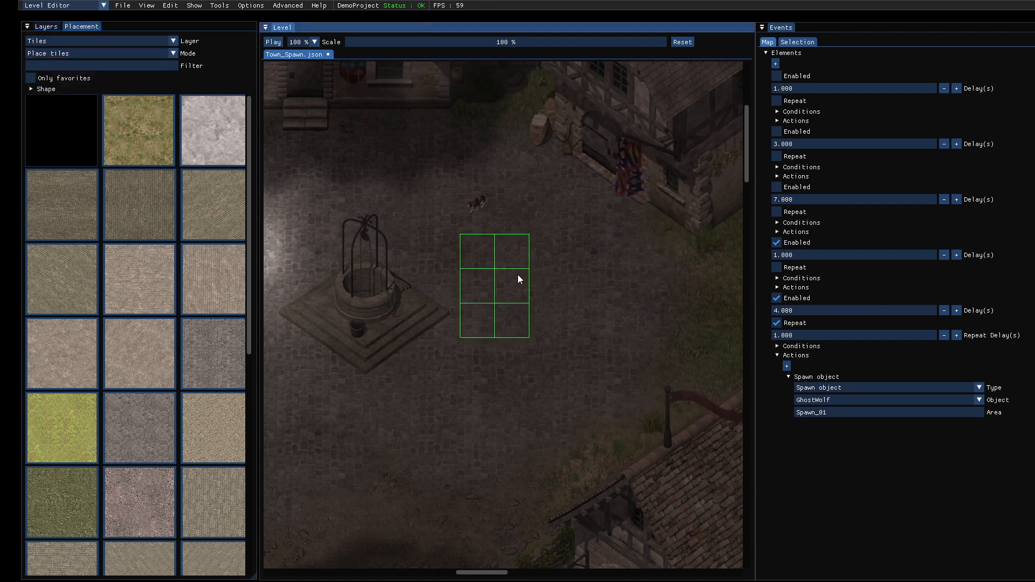